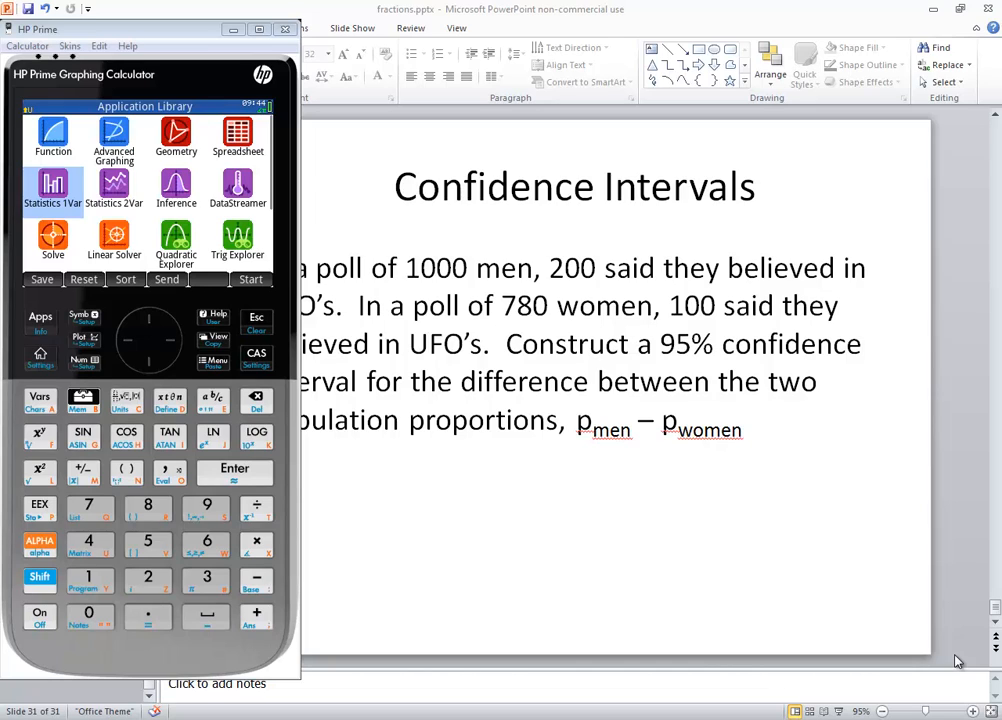
mouse_move(592, 500)
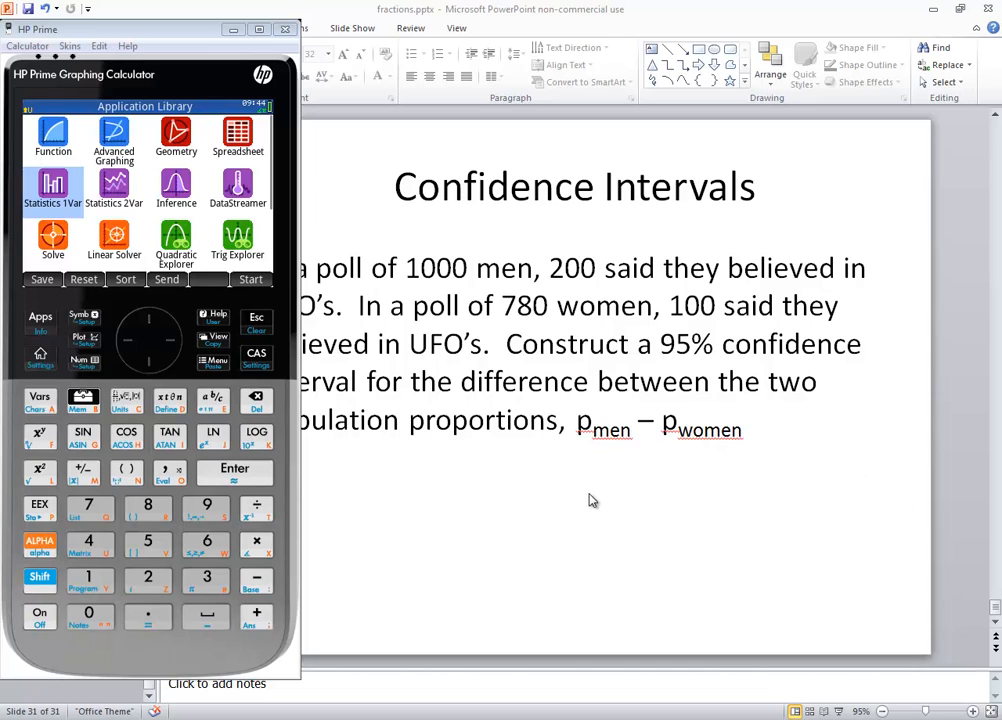
mouse_move(548, 470)
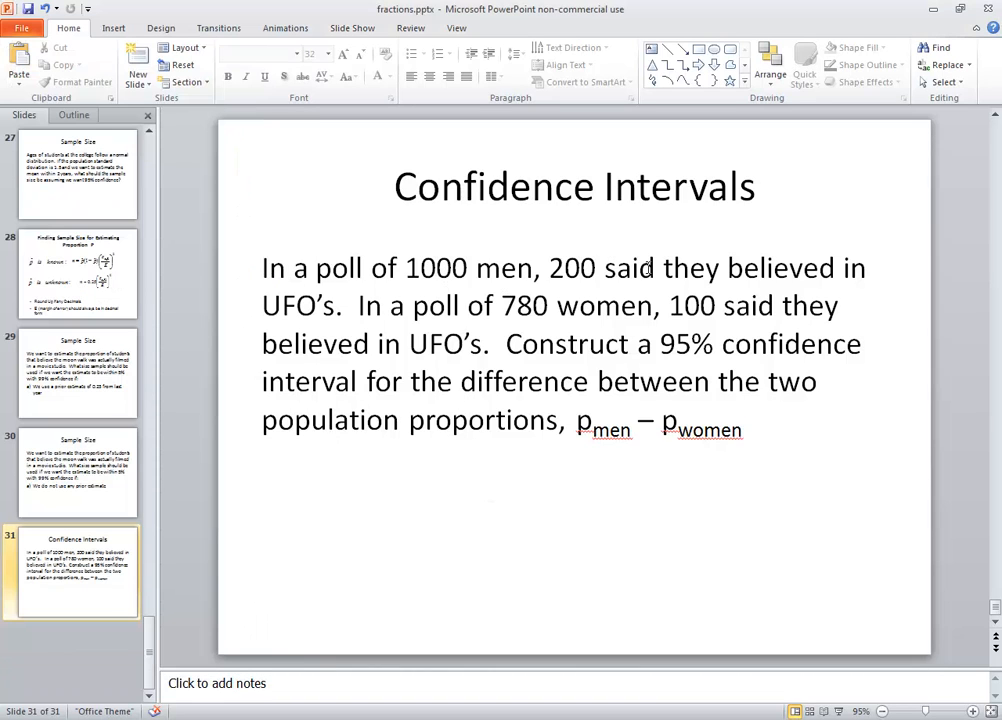
mouse_move(480, 308)
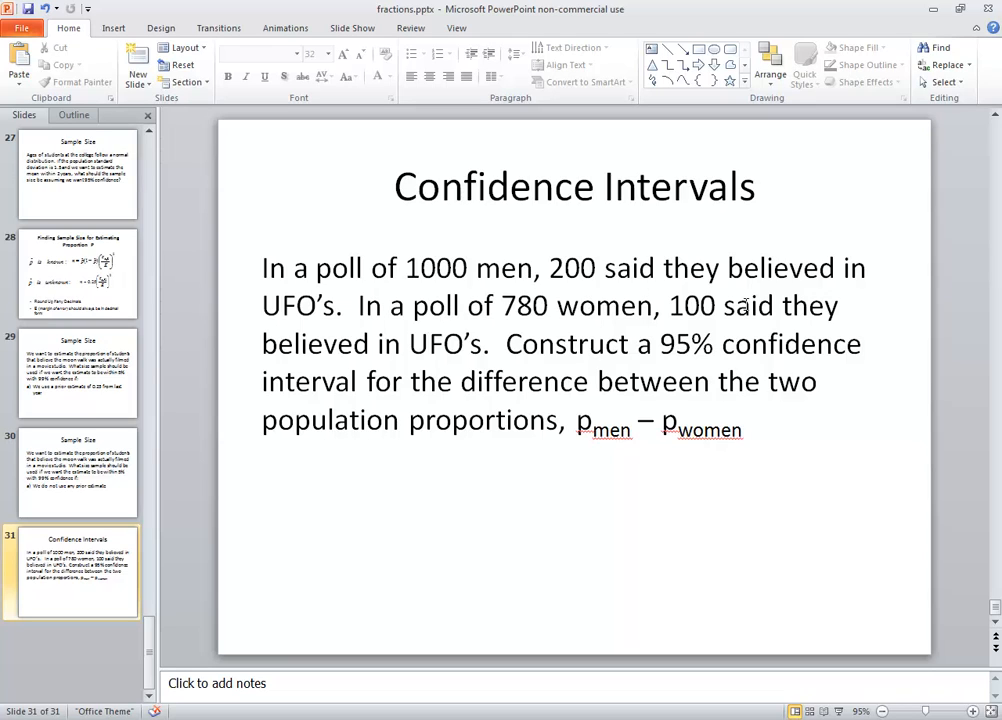
mouse_move(592, 344)
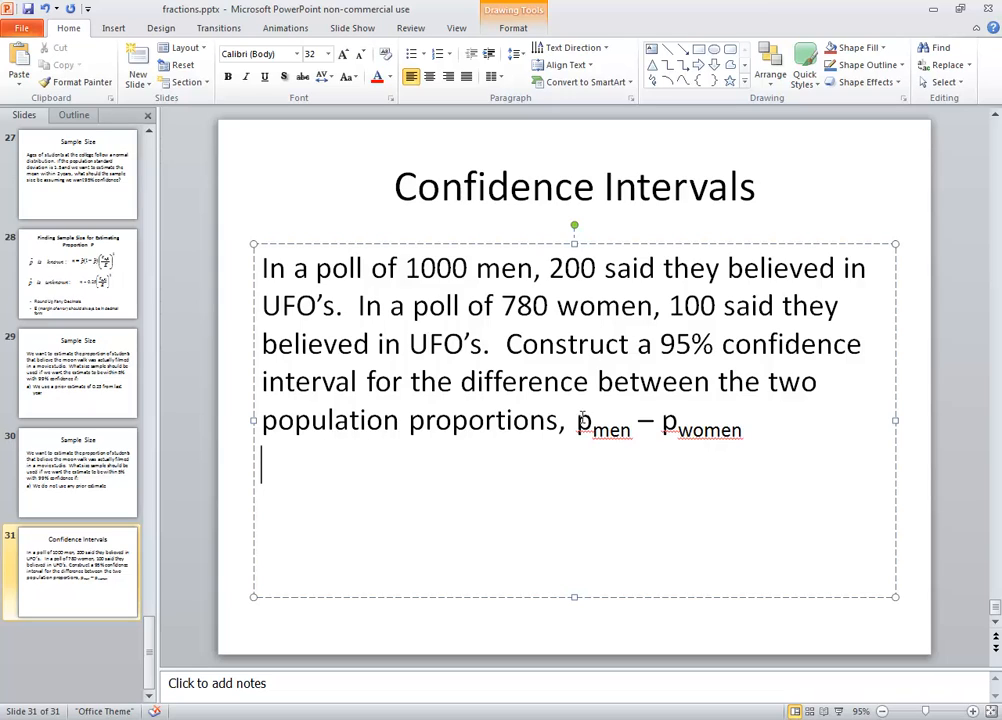
Step: Launch the Inference app and keep Confidence interval as the inference method
double_click(604, 420)
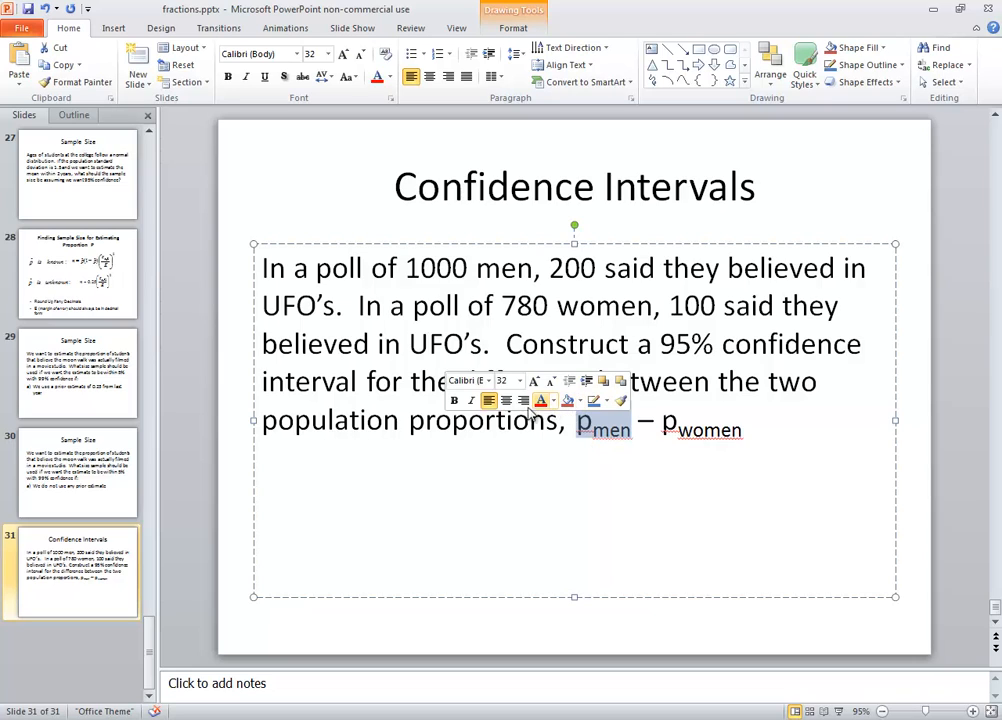
click(596, 480)
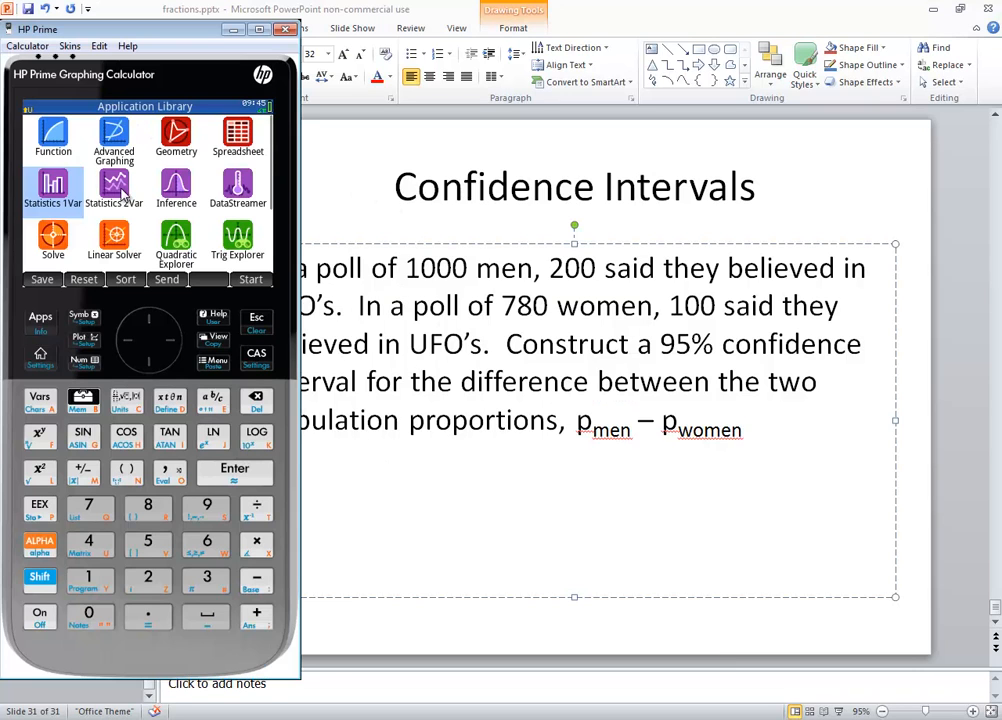
mouse_move(40, 320)
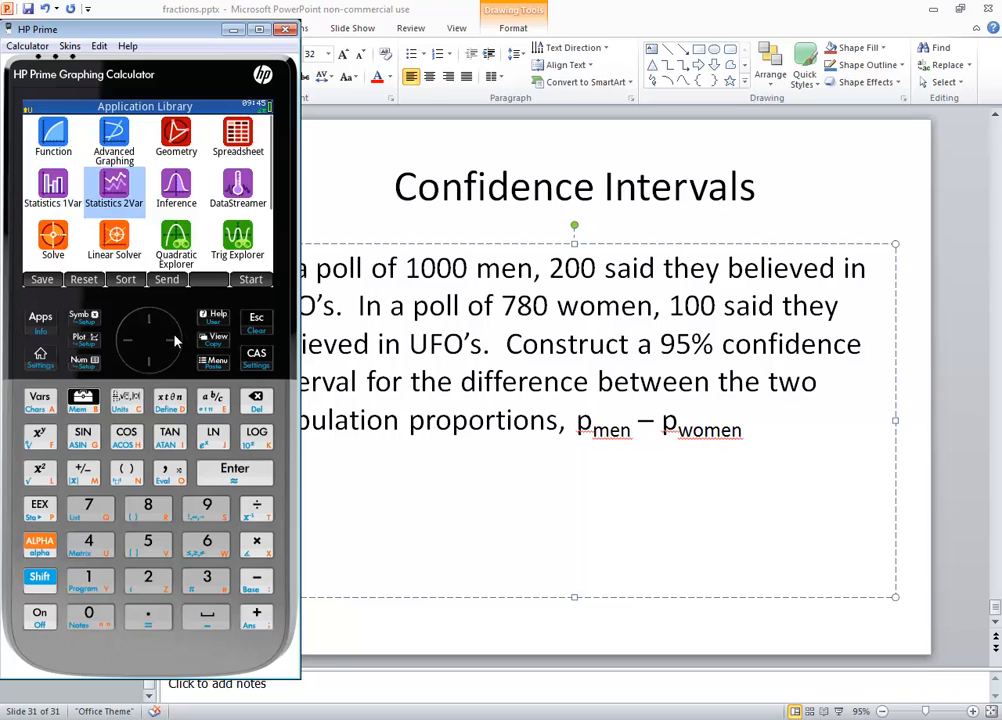
mouse_move(176, 190)
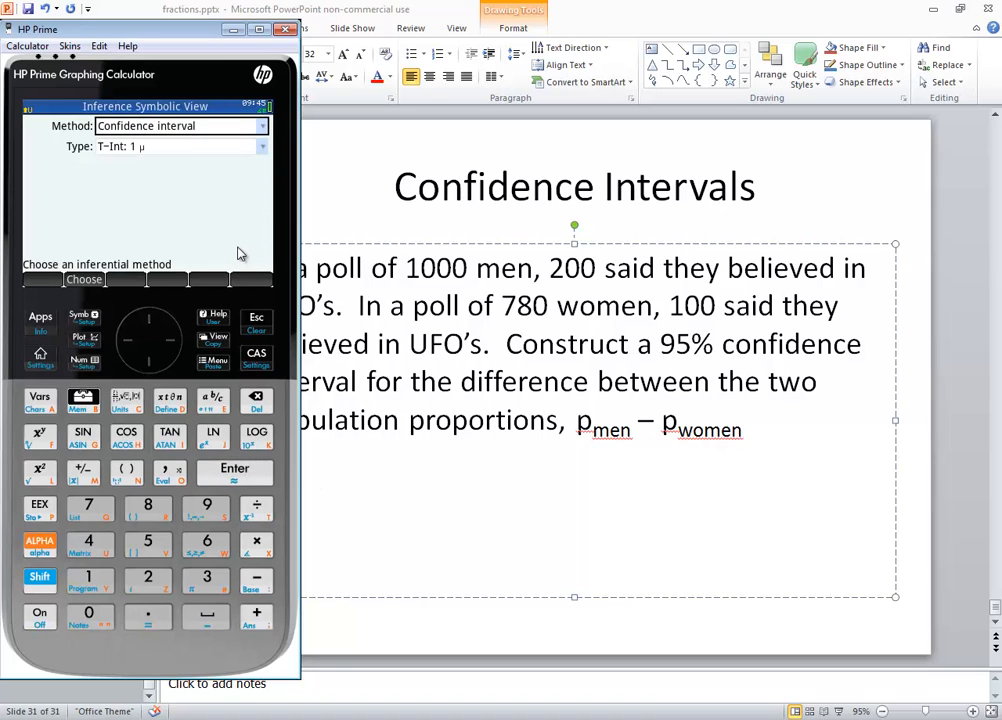
mouse_move(144, 132)
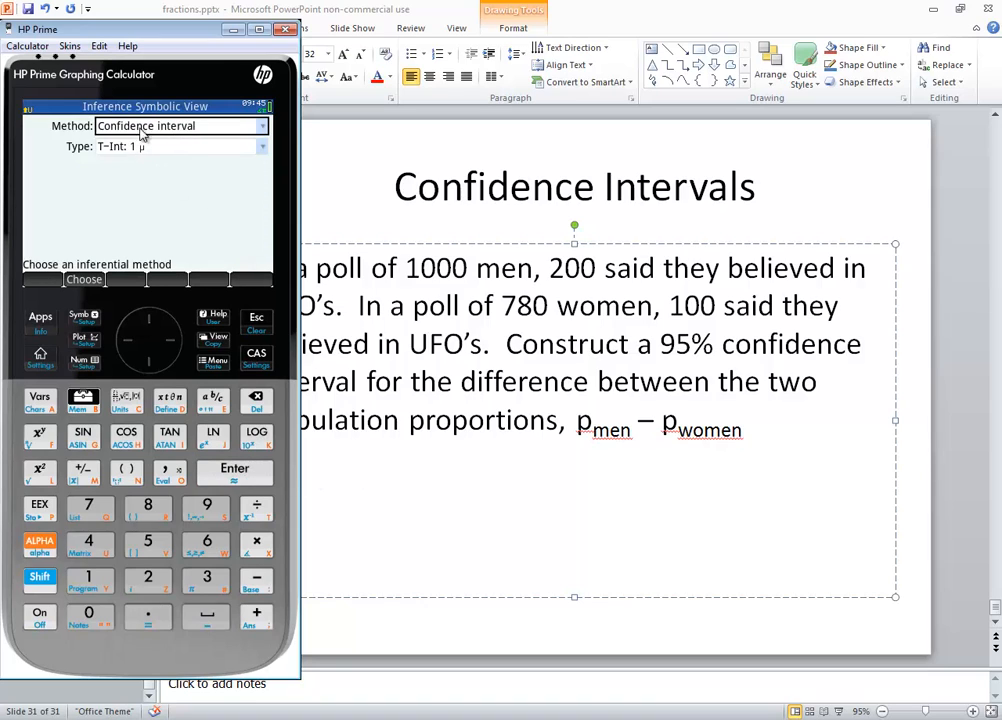
click(262, 124)
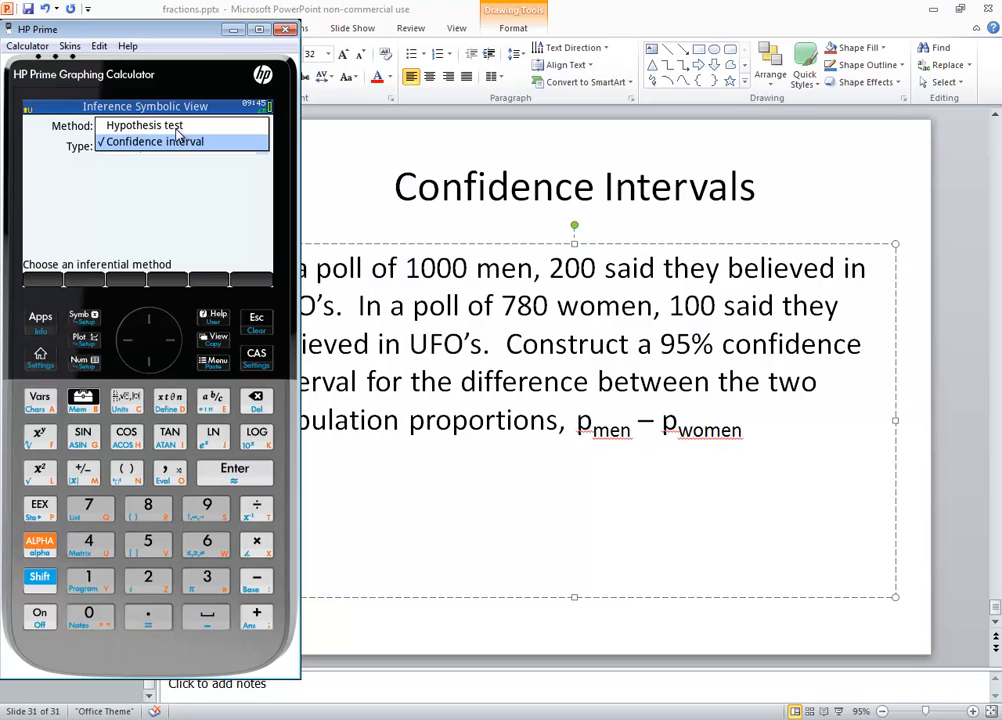
mouse_move(128, 150)
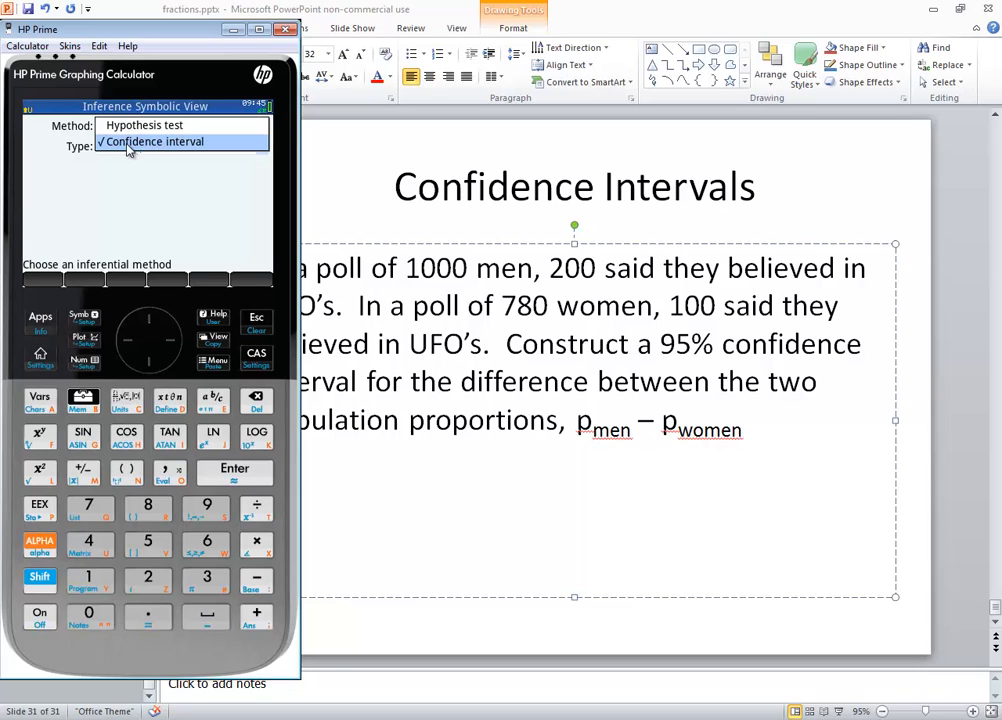
click(150, 140)
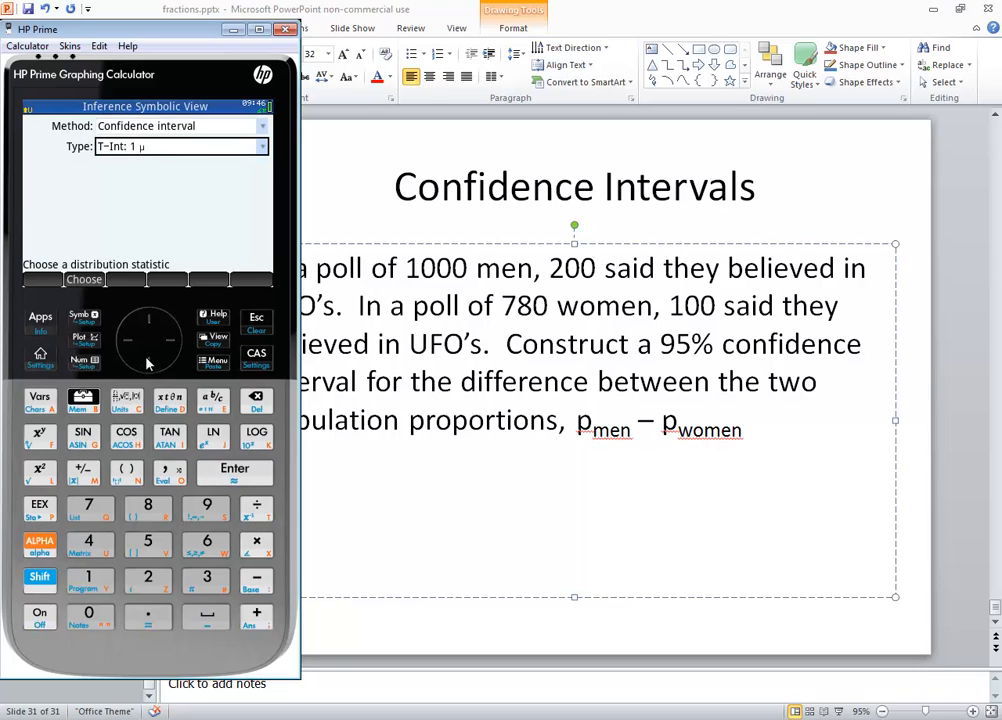
mouse_move(248, 464)
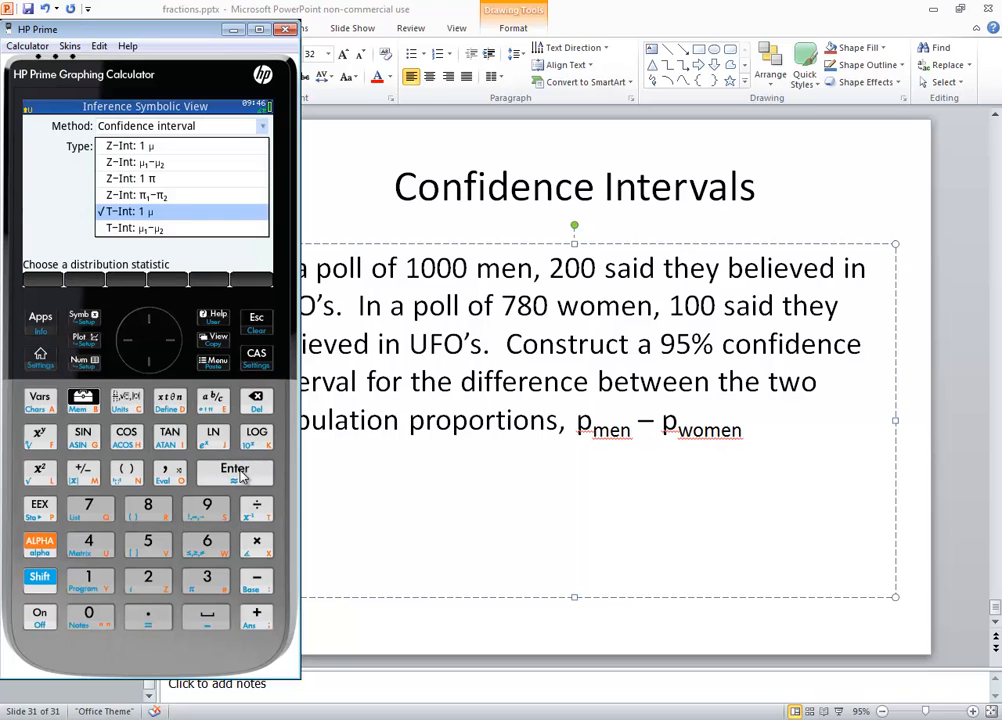
mouse_move(184, 184)
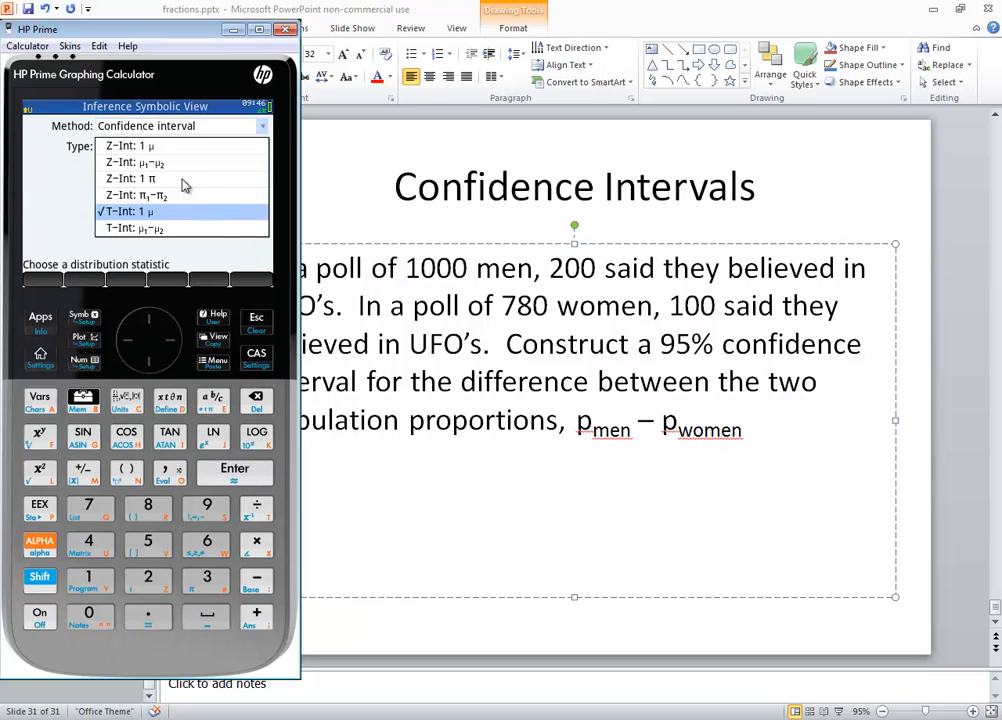
mouse_move(150, 178)
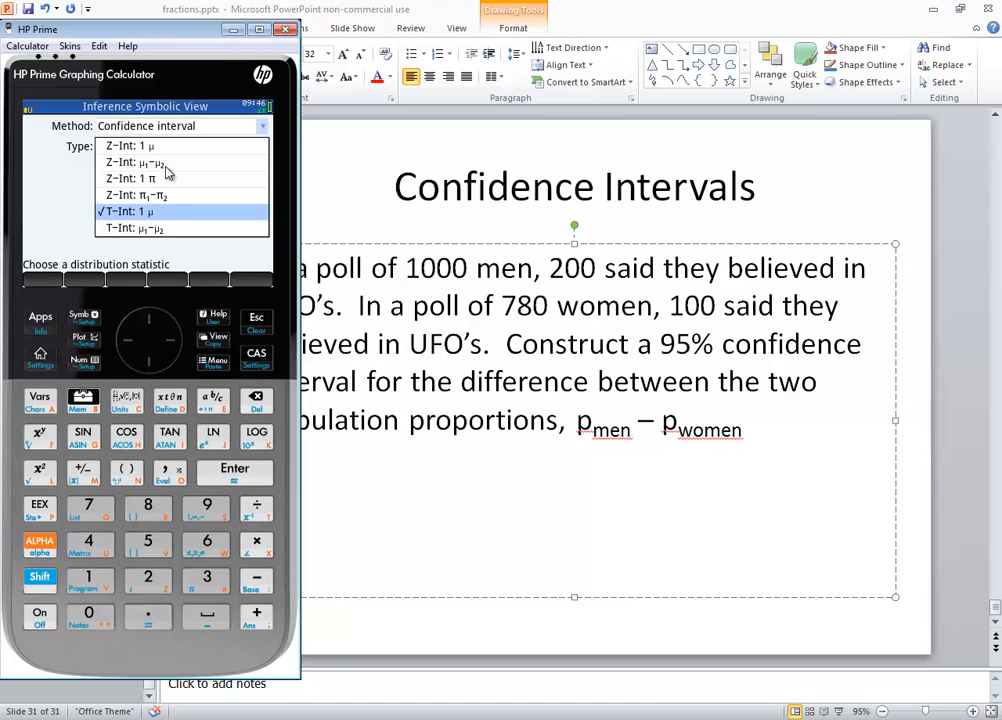
mouse_move(162, 238)
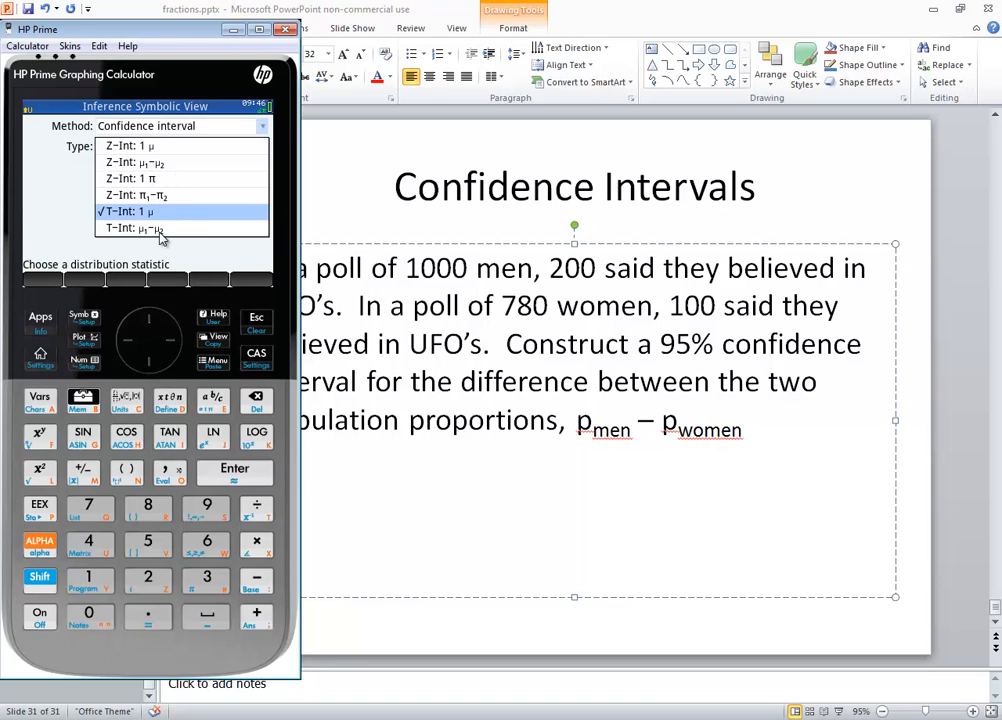
mouse_move(148, 208)
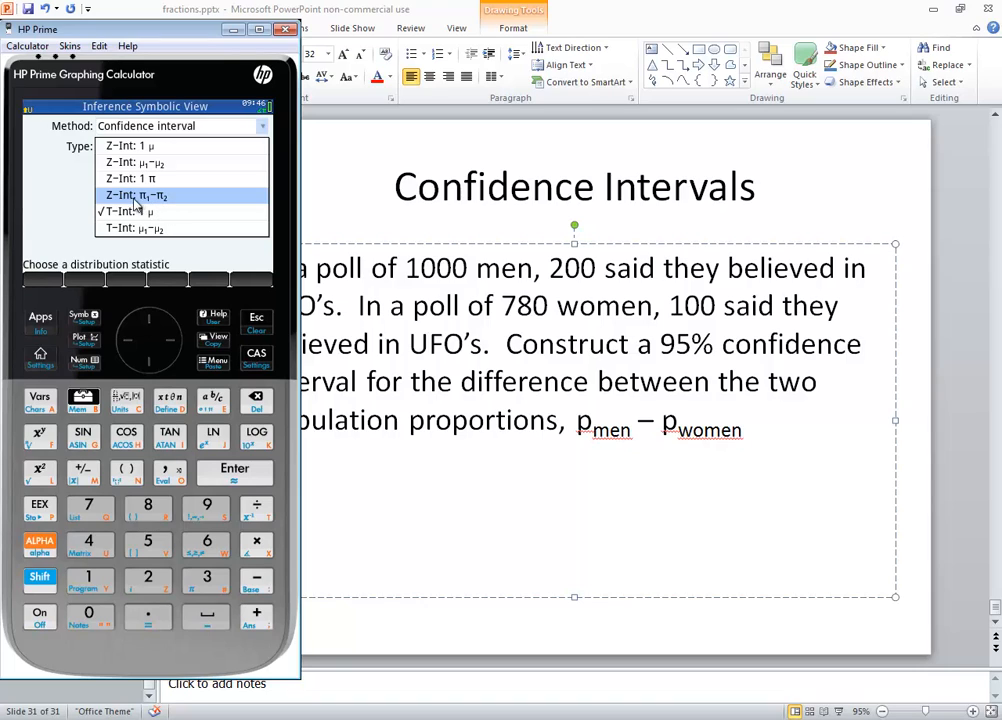
mouse_move(156, 206)
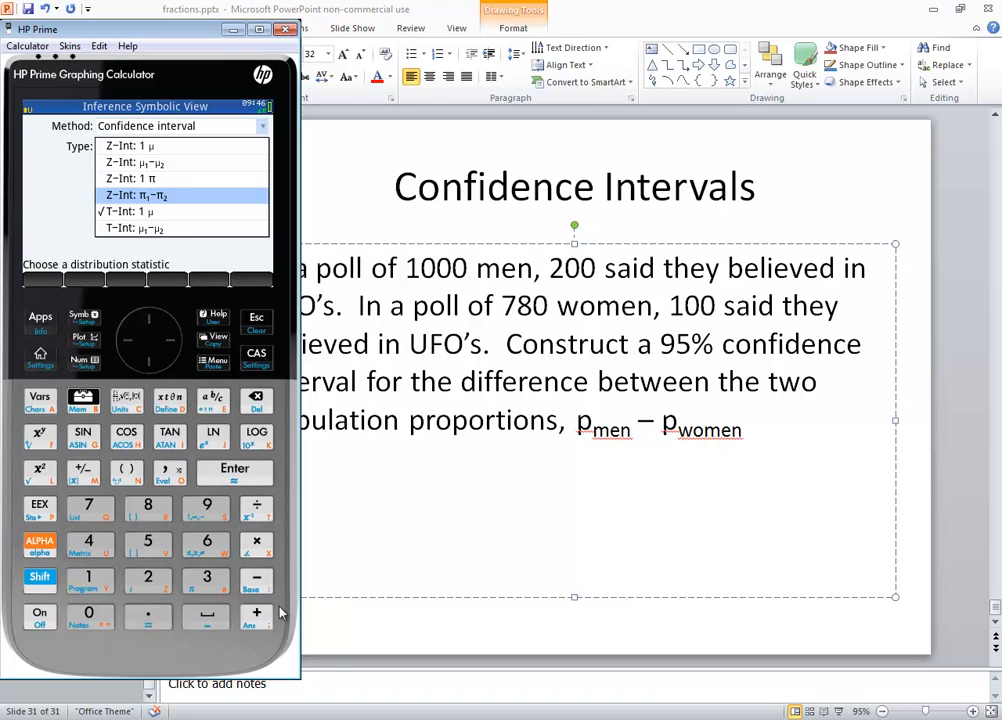
Step: Choose Z-Int: π1−π2 and enter counts 200 of 1000, 100 of 780 with confidence .95
click(184, 194)
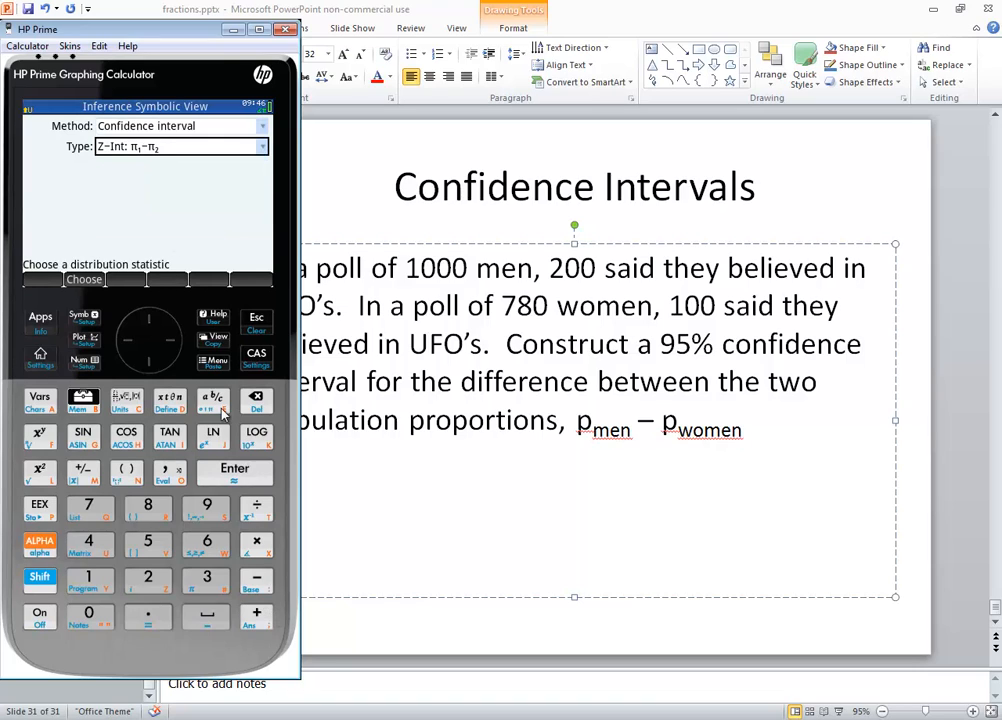
mouse_move(84, 330)
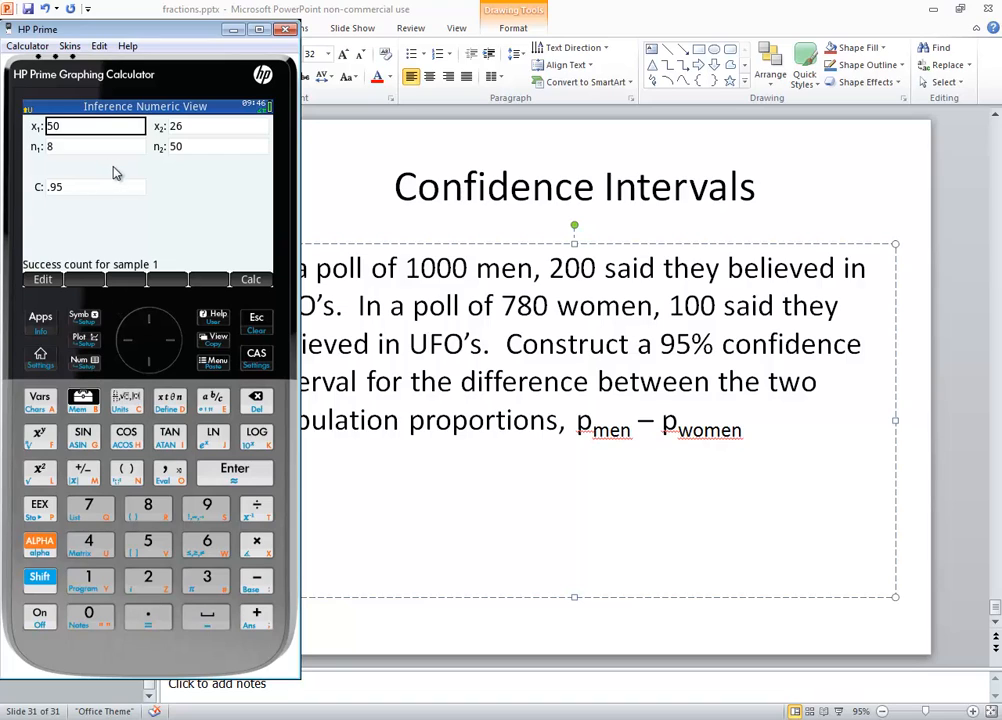
mouse_move(92, 138)
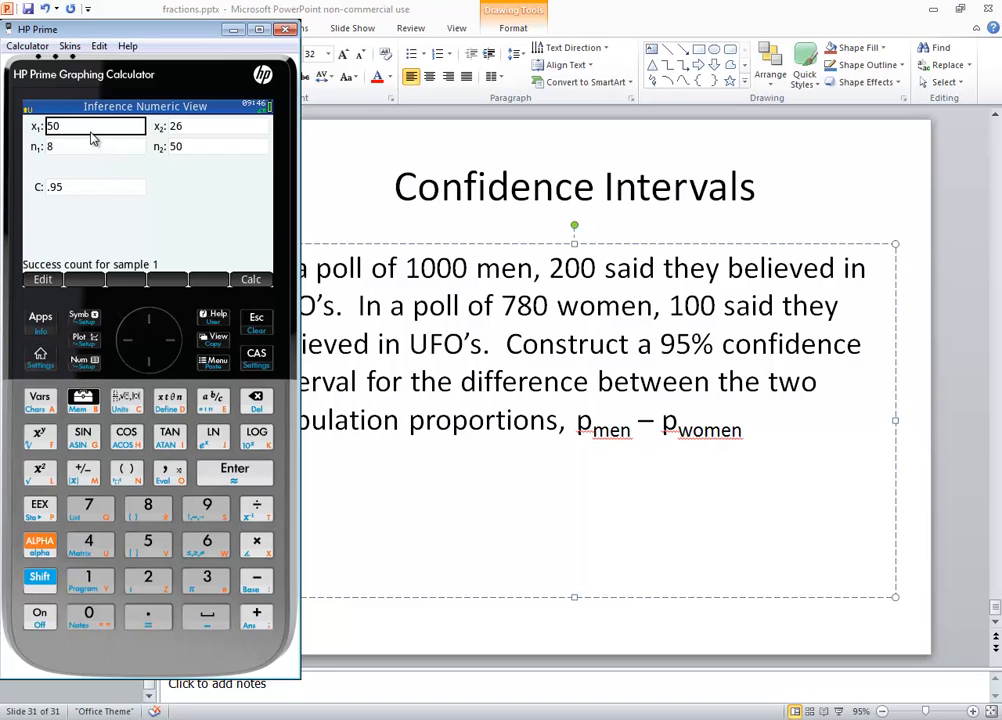
mouse_move(48, 164)
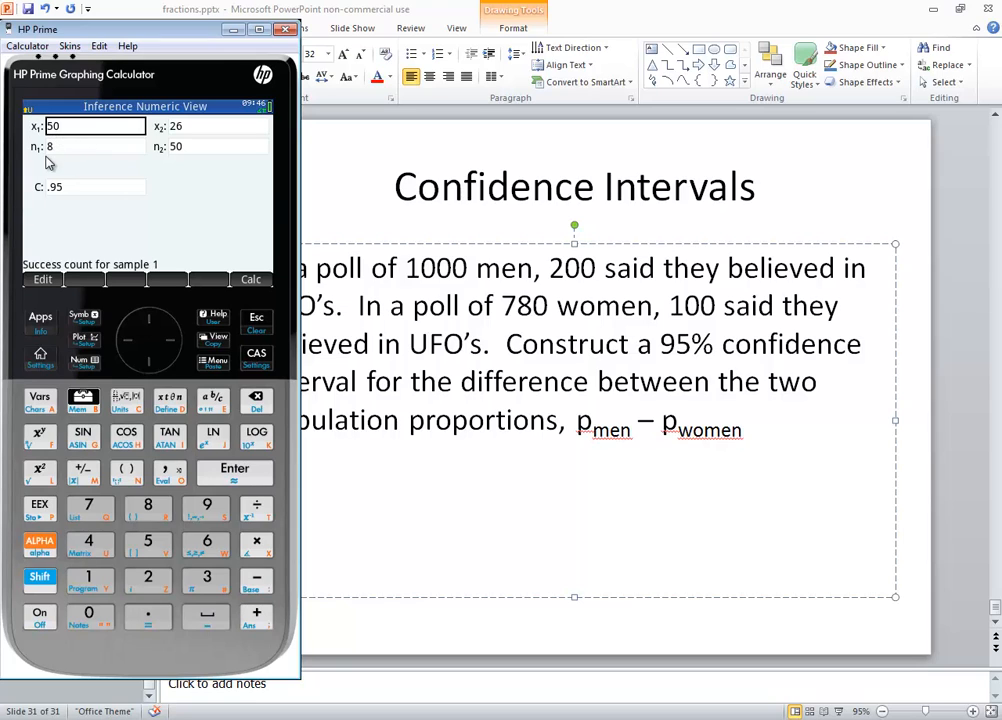
mouse_move(156, 54)
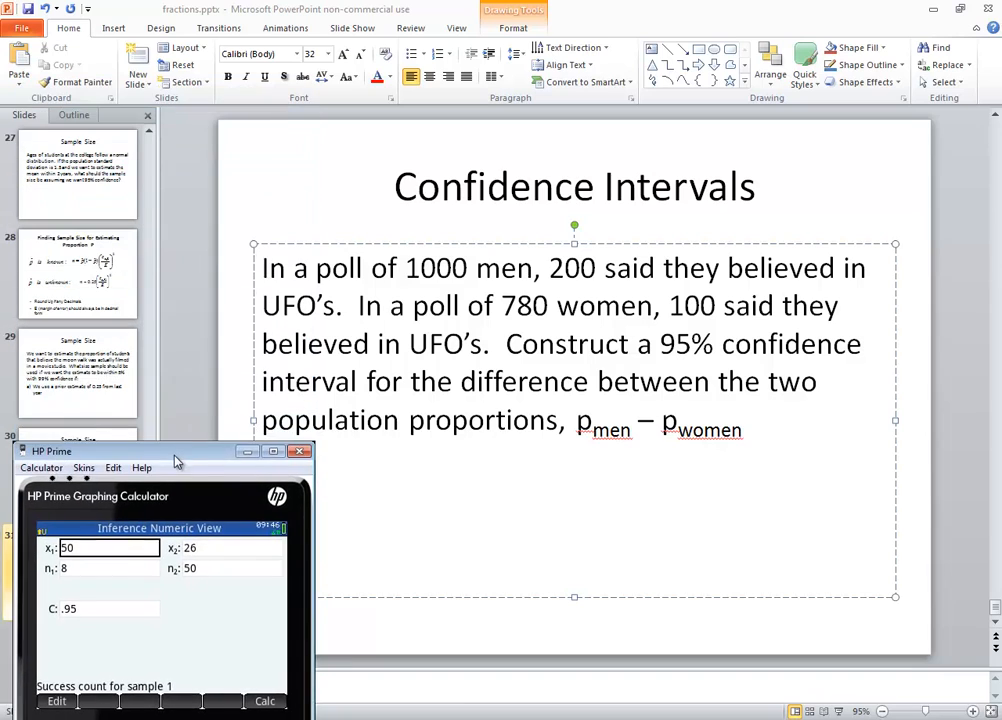
drag(174, 452, 180, 460)
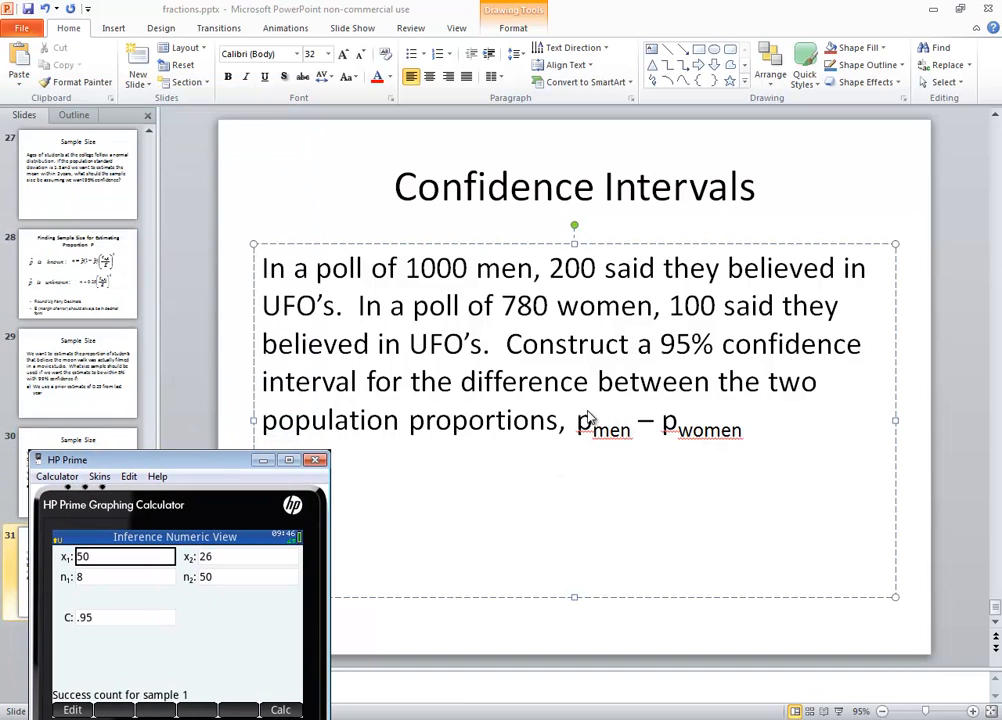
mouse_move(608, 450)
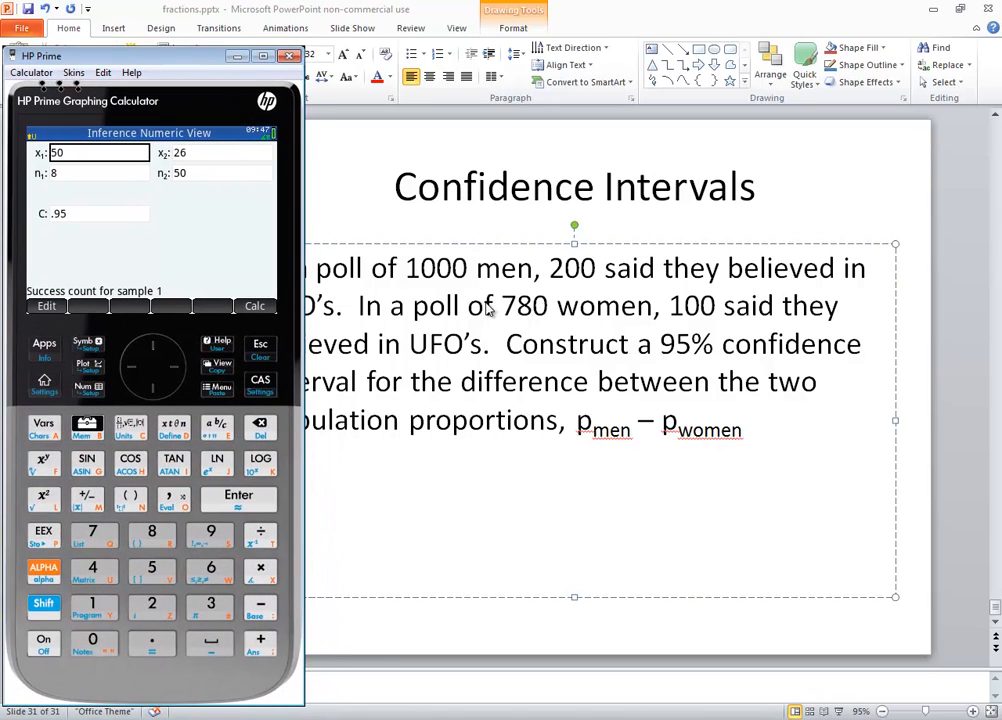
mouse_move(576, 282)
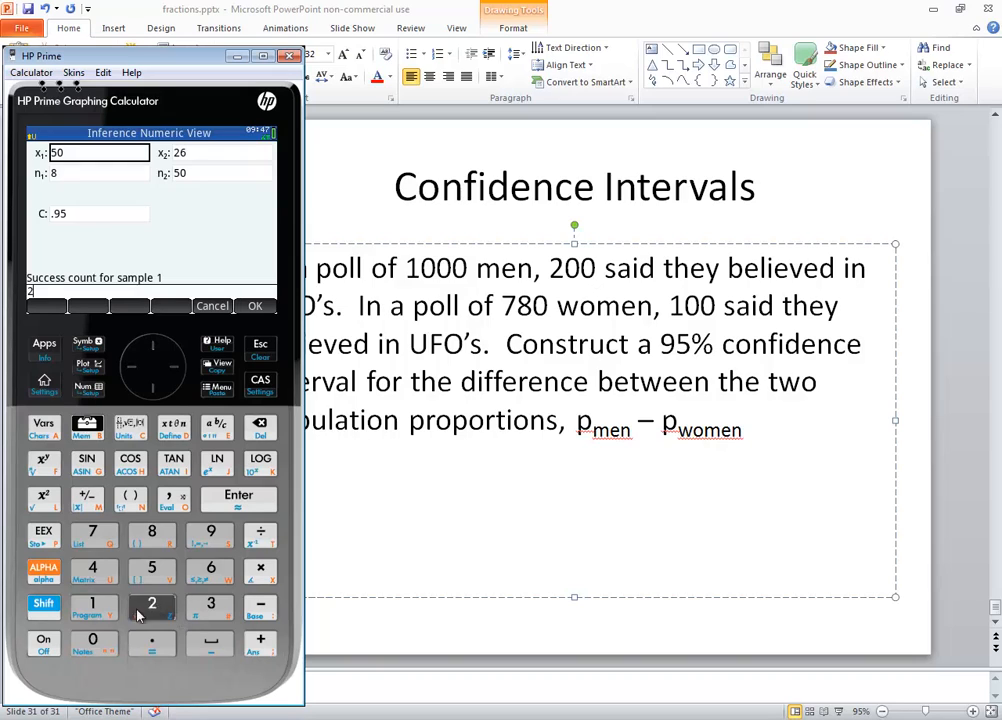
click(238, 498)
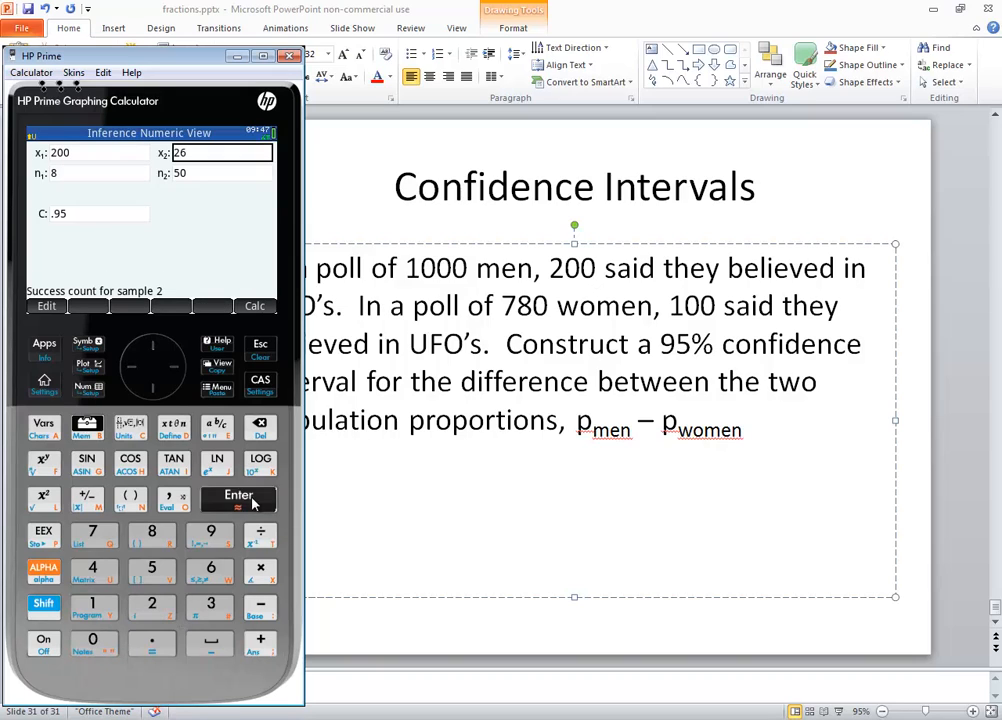
mouse_move(268, 448)
text(1000)
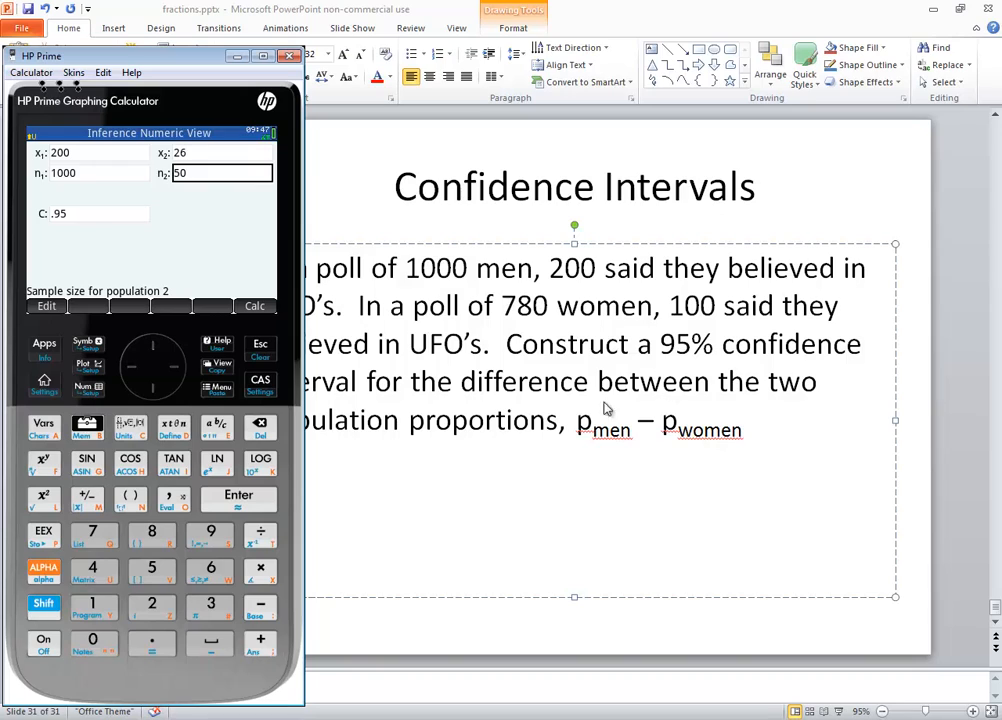
mouse_move(704, 414)
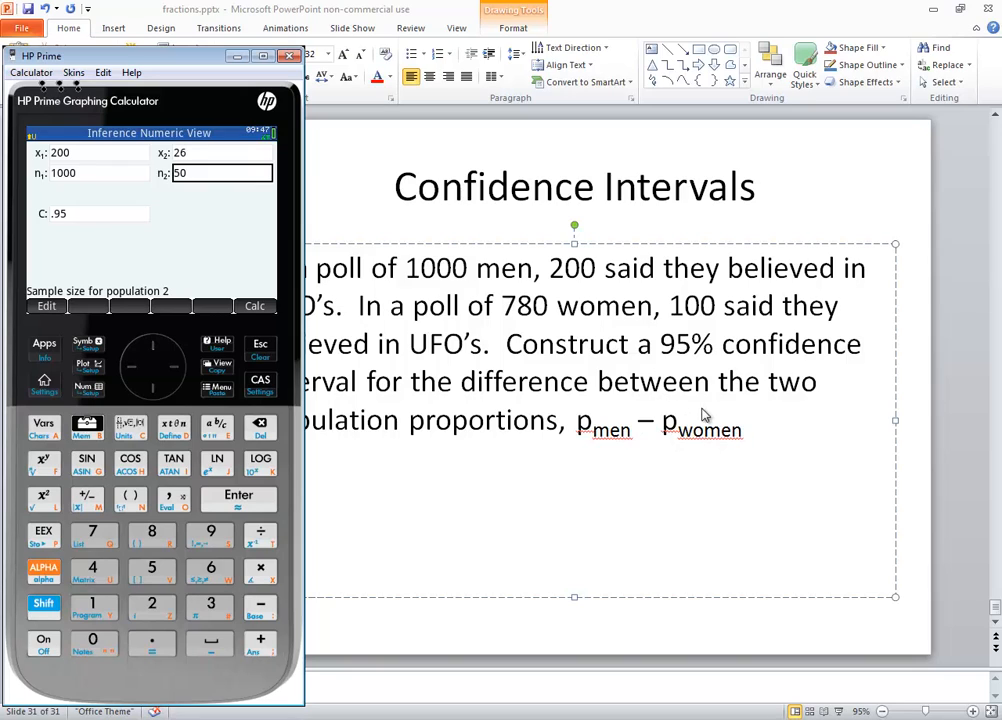
mouse_move(744, 432)
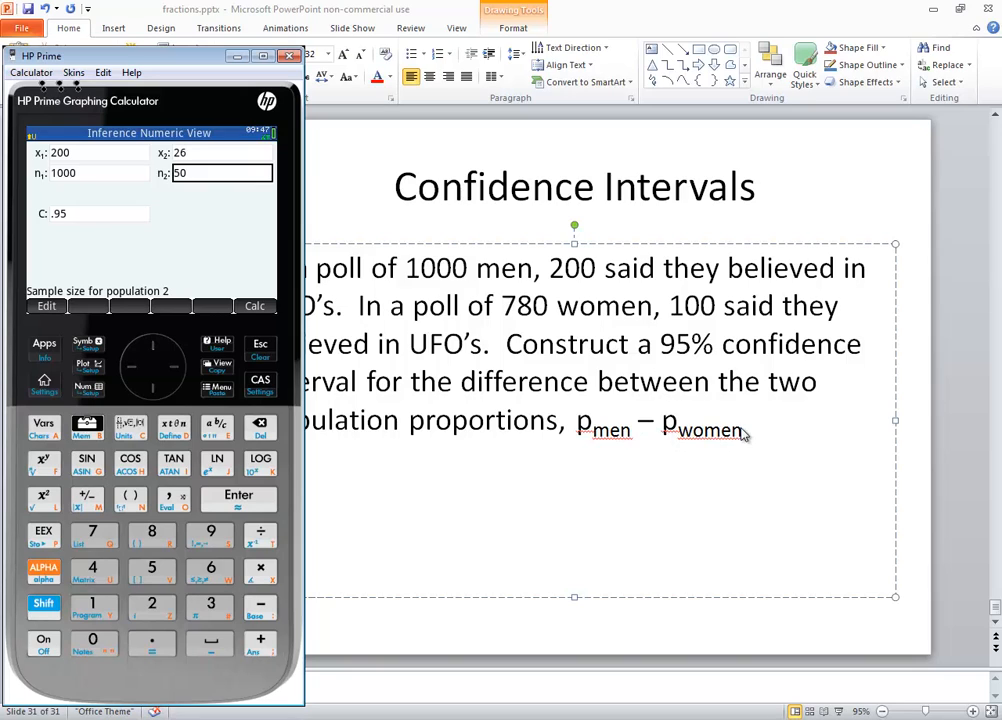
mouse_move(708, 420)
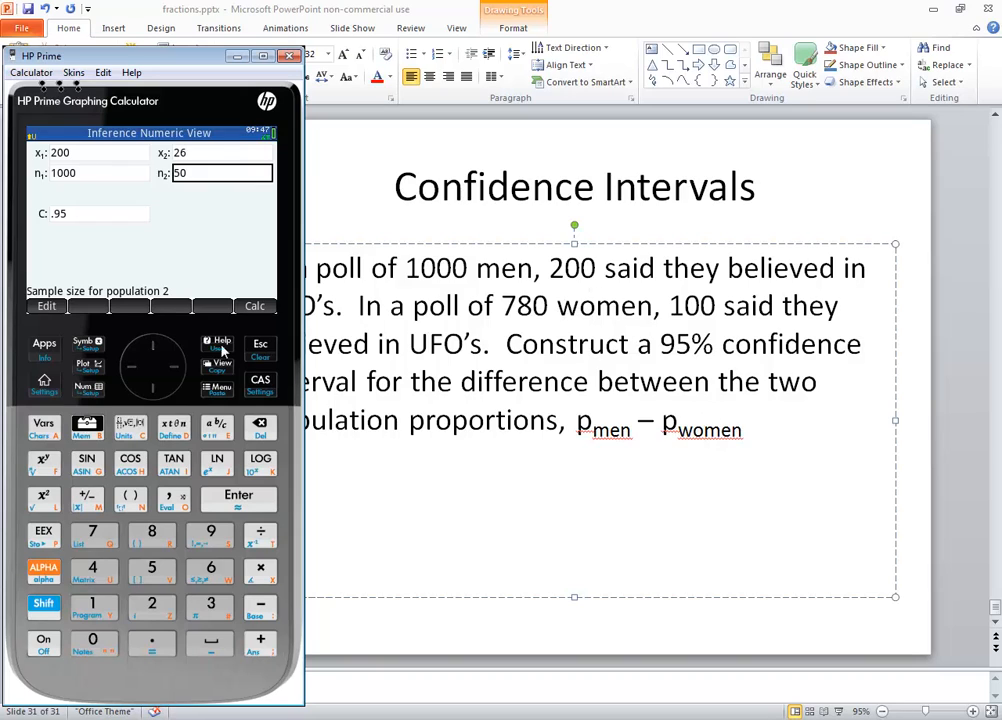
click(222, 152)
text(100)
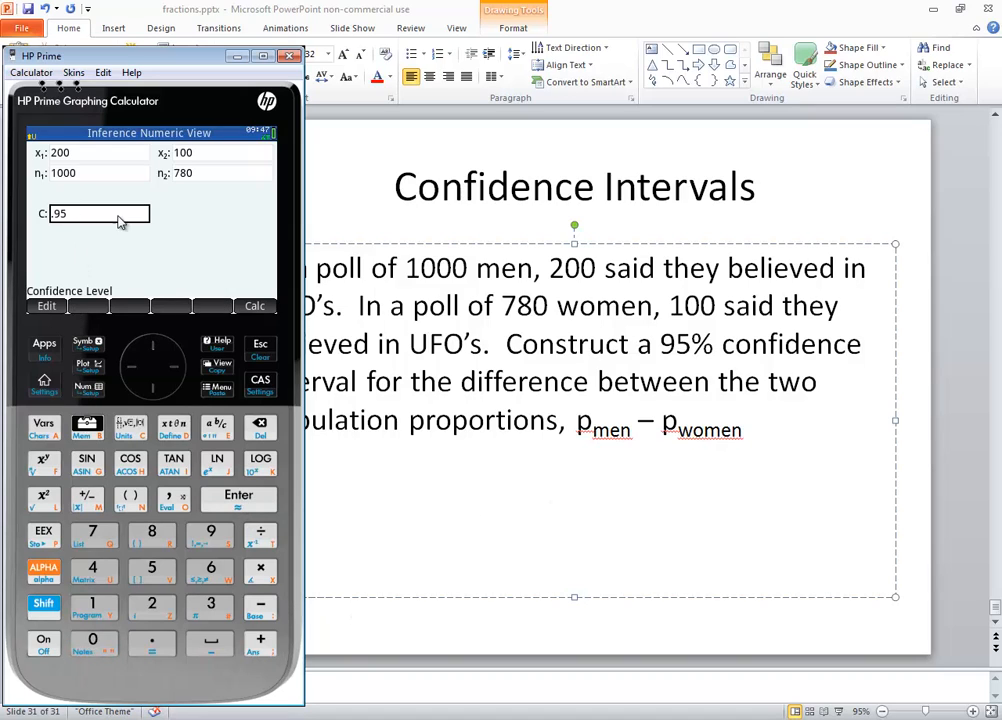
mouse_move(688, 364)
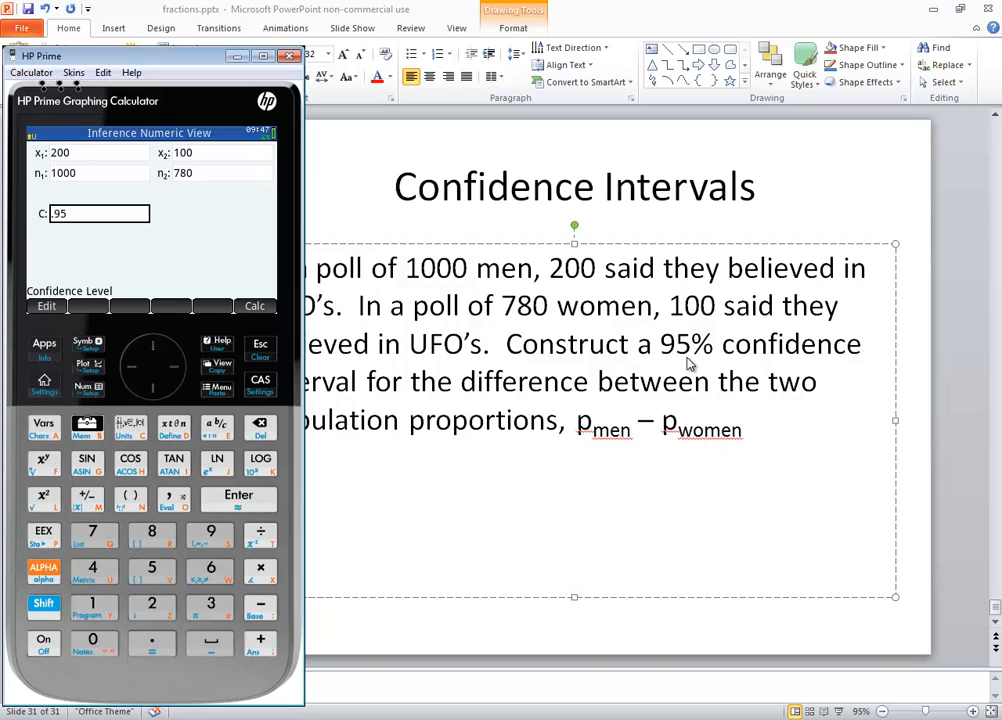
mouse_move(164, 646)
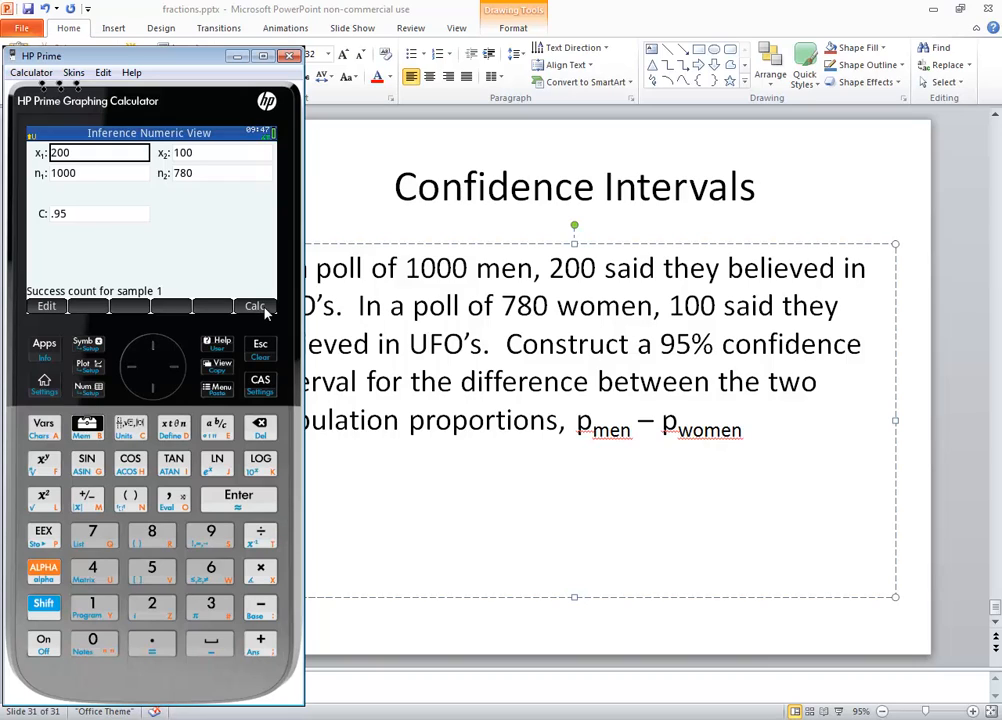
Step: Compute the interval, getting lower .0377 and upper .1059, and bring Free Notes forward
click(256, 306)
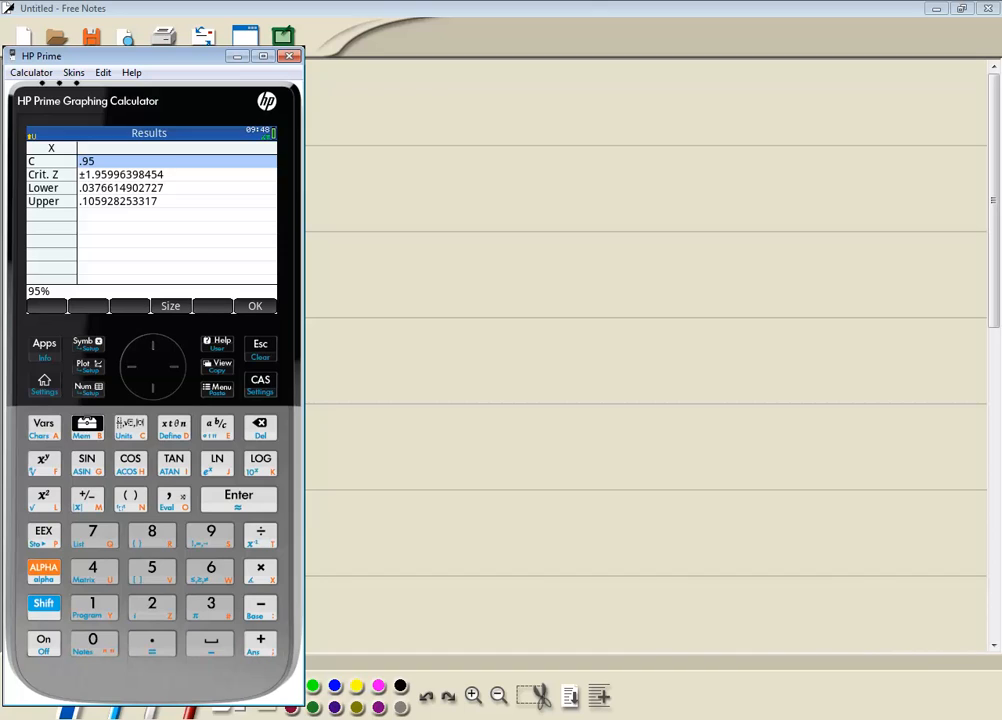
click(288, 56)
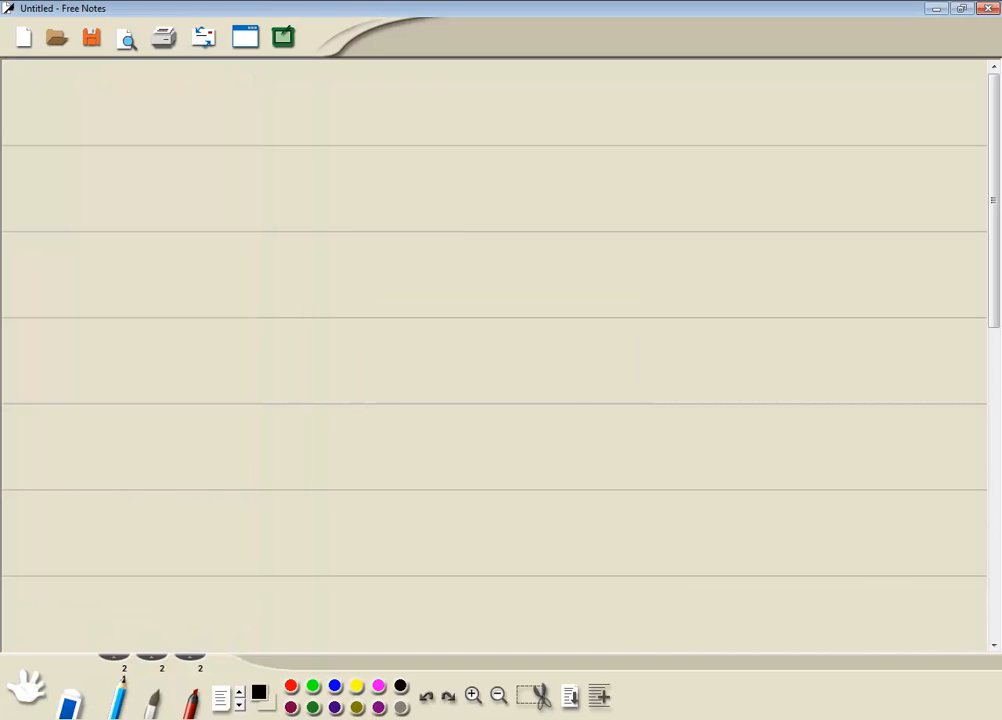
Step: Handwrite the interval (.0377, .1059) on the blank notes page
drag(216, 136, 204, 176)
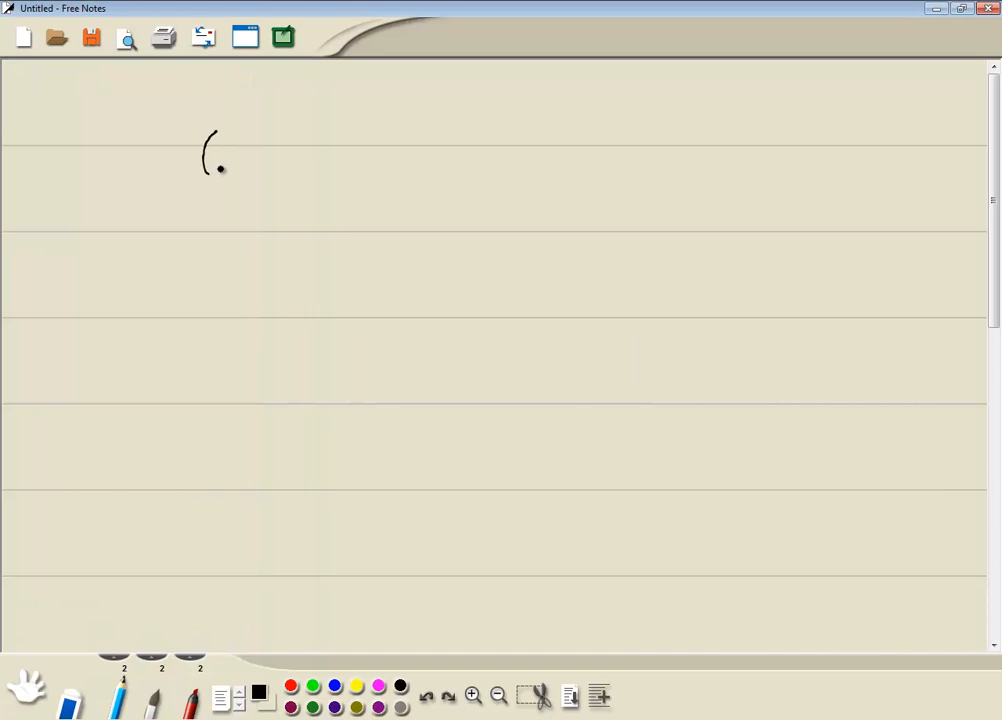
drag(220, 164, 280, 164)
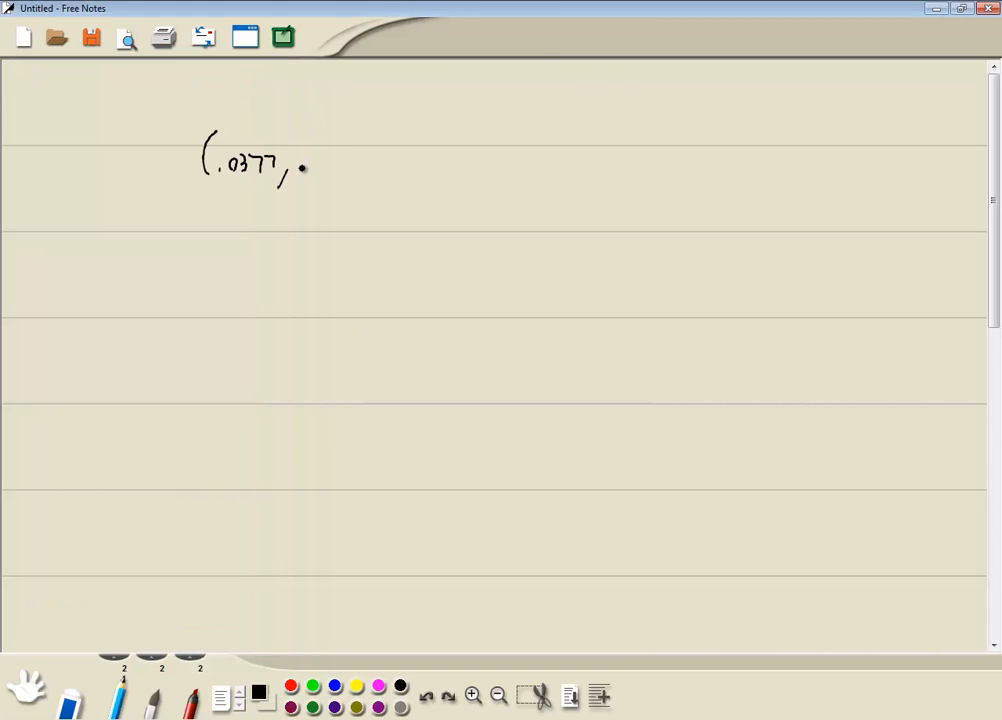
drag(304, 168, 360, 164)
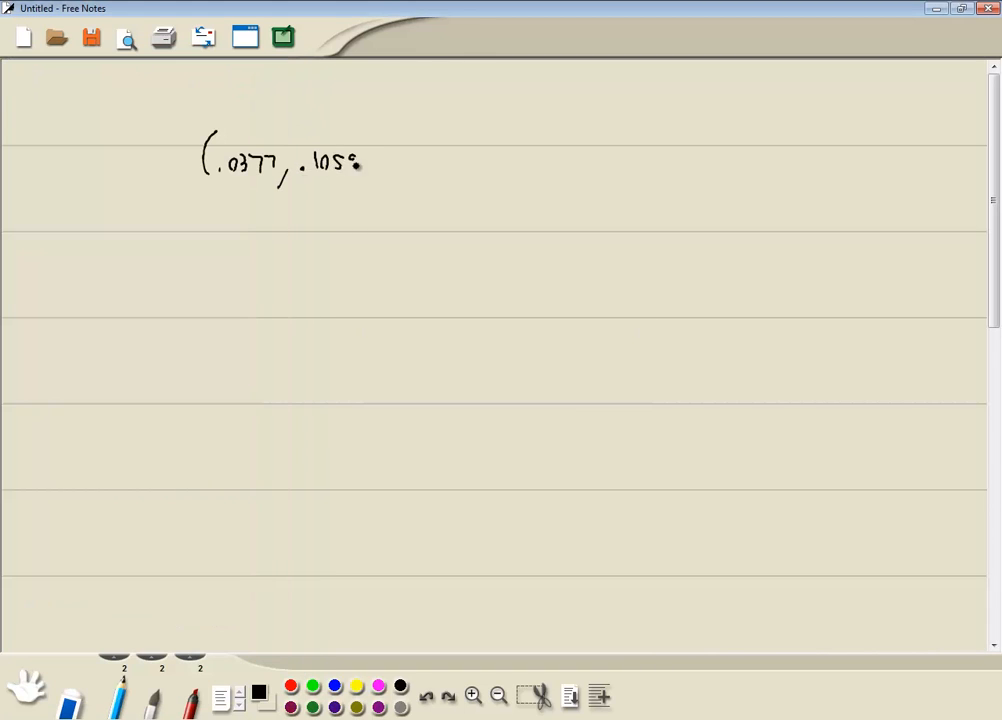
drag(356, 164, 370, 176)
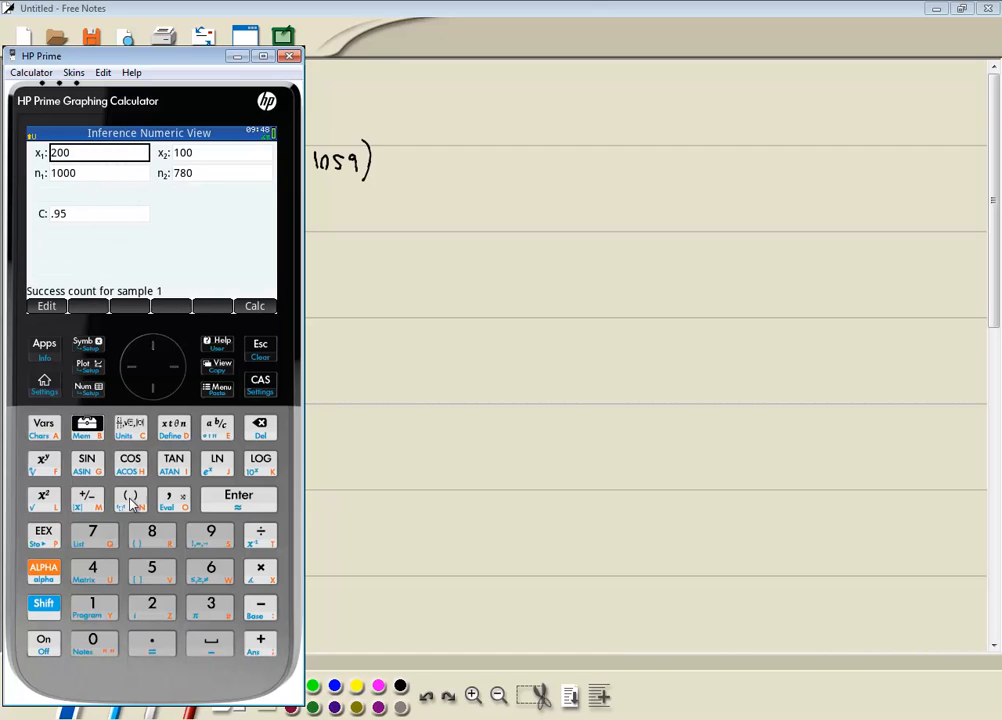
Step: Re-enter the samples swapped: x1=100, n1=780, x2=200, n2=1000
click(92, 604)
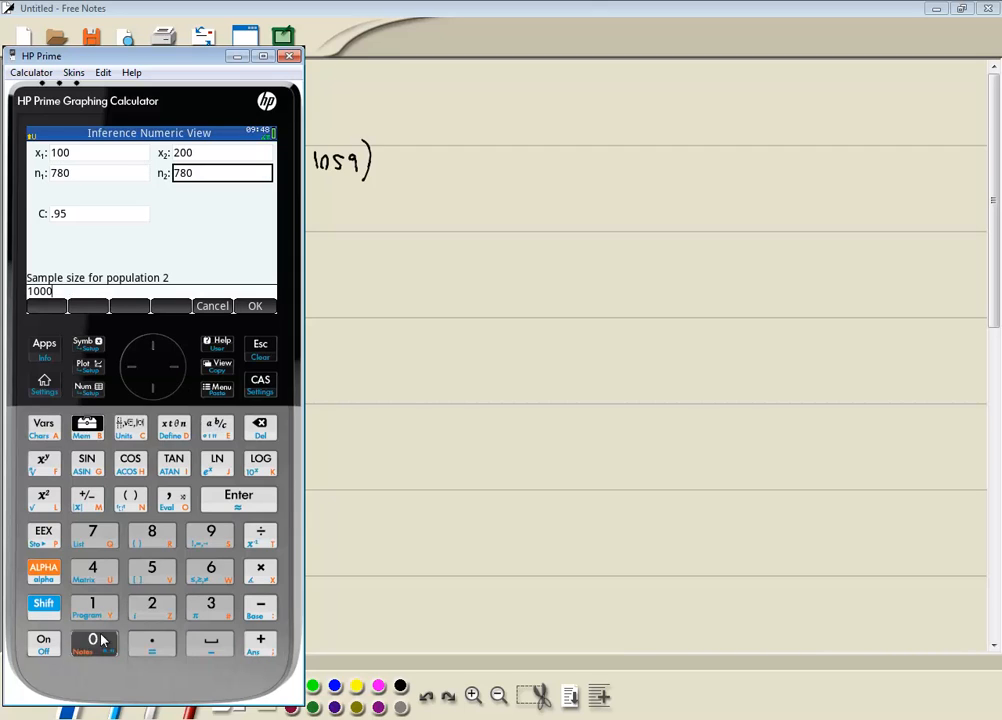
click(238, 496)
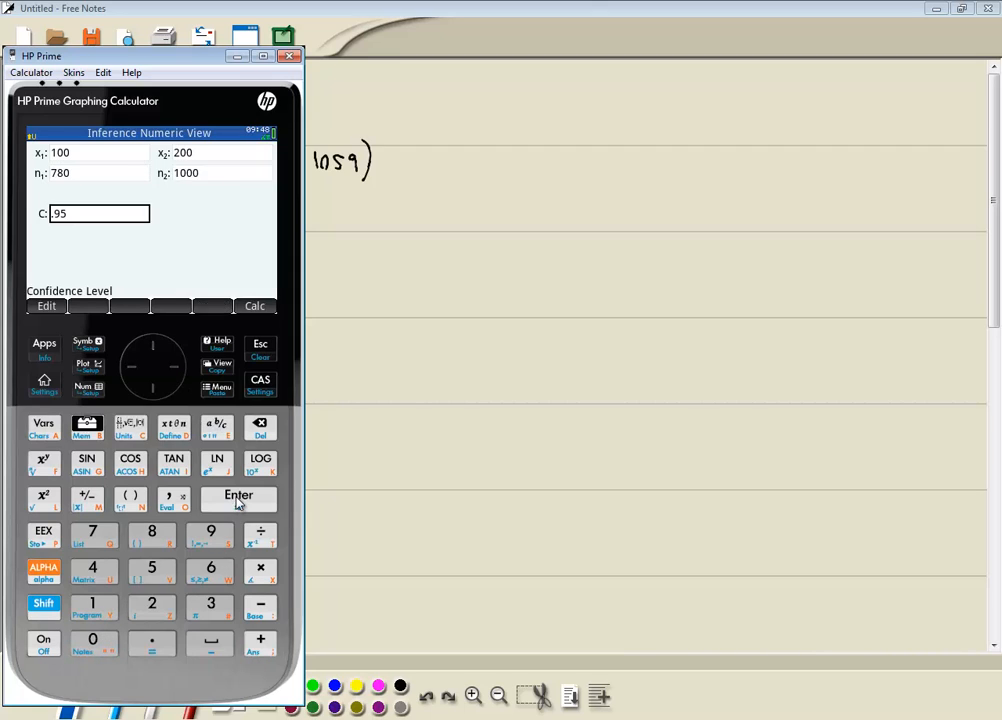
Step: Compute the swapped interval (-.1059, -.0377) and return to the Numeric View
click(256, 304)
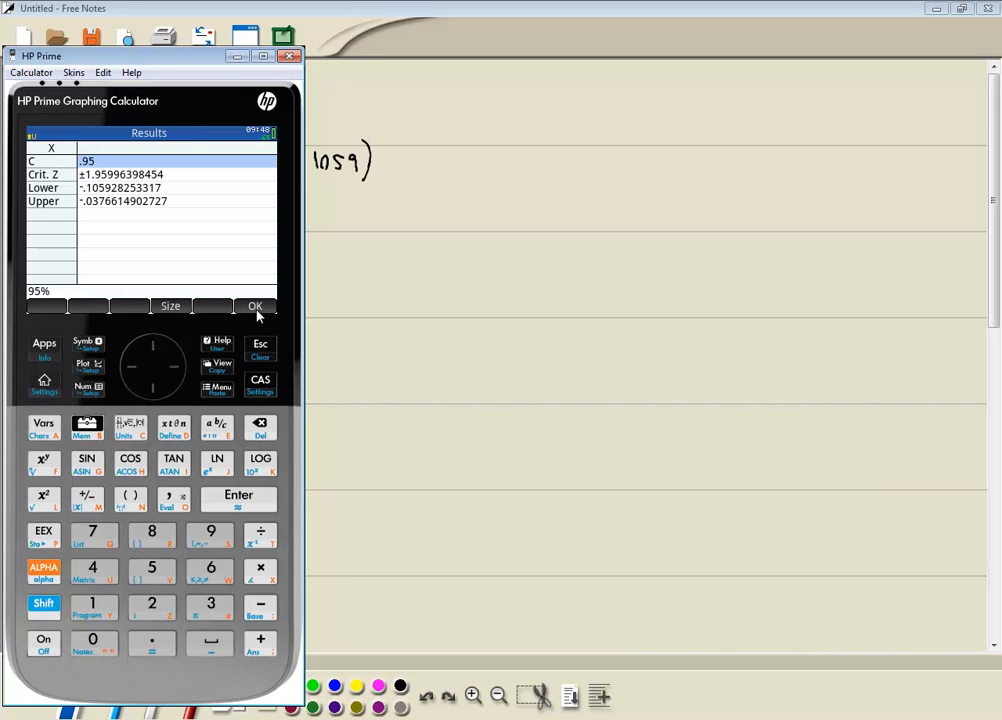
mouse_move(132, 72)
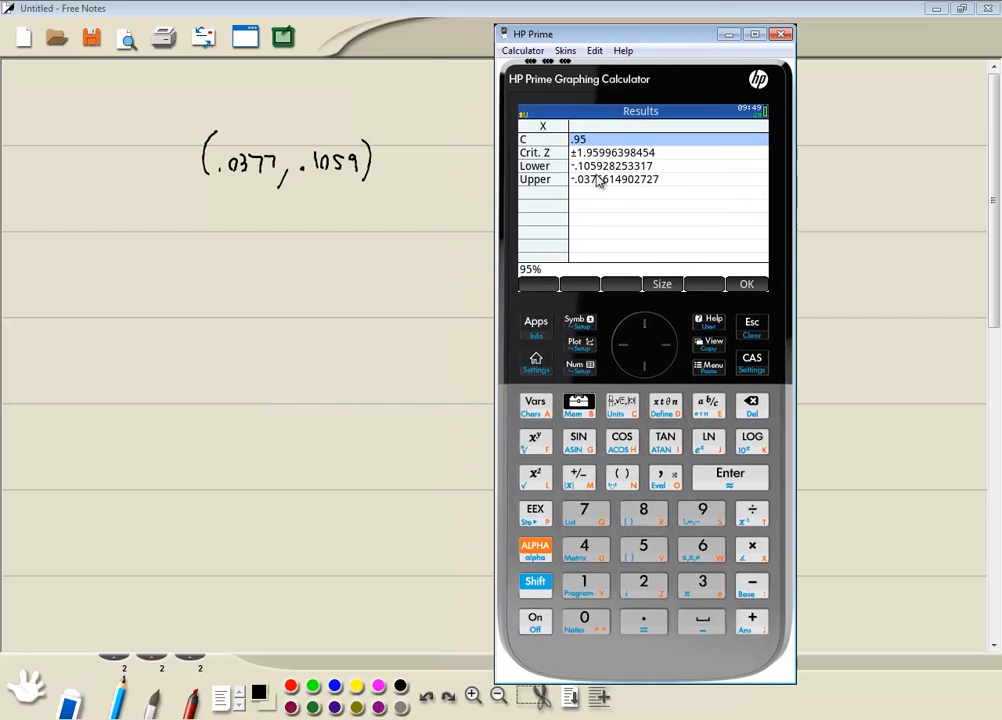
mouse_move(504, 188)
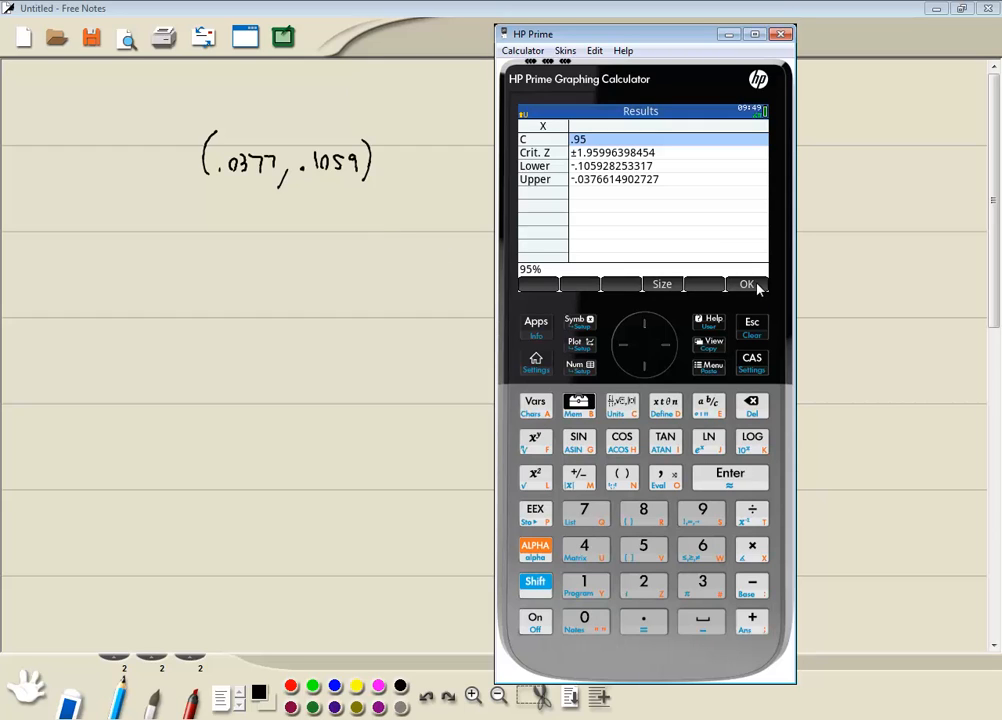
click(746, 284)
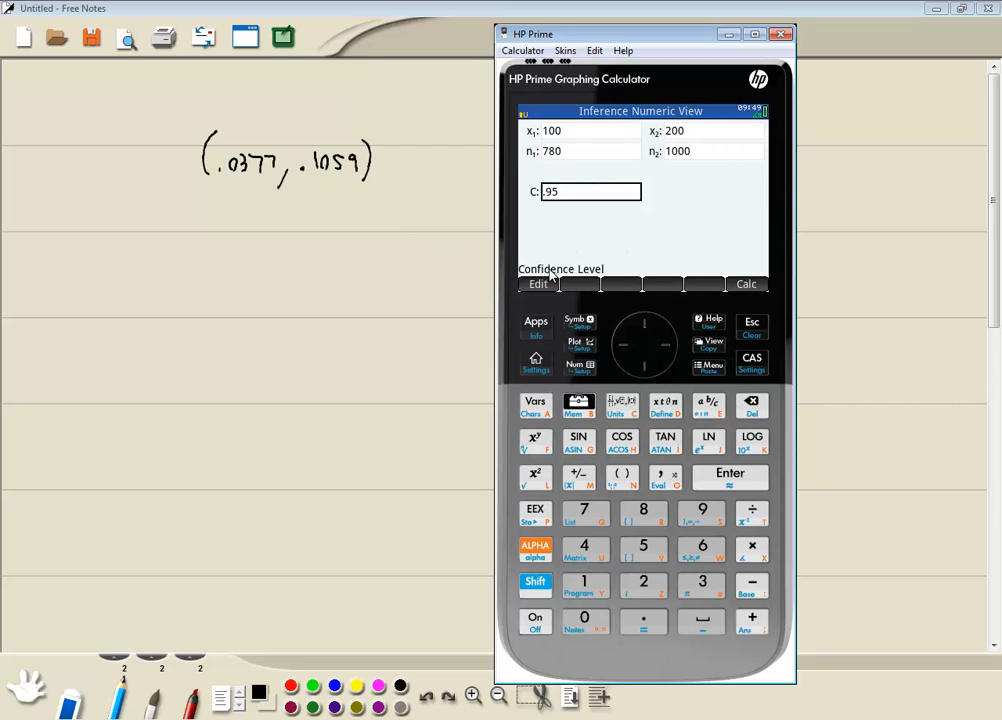
Step: Review the UFO poll slide in PowerPoint, then bring the calculator's app library forward
click(536, 324)
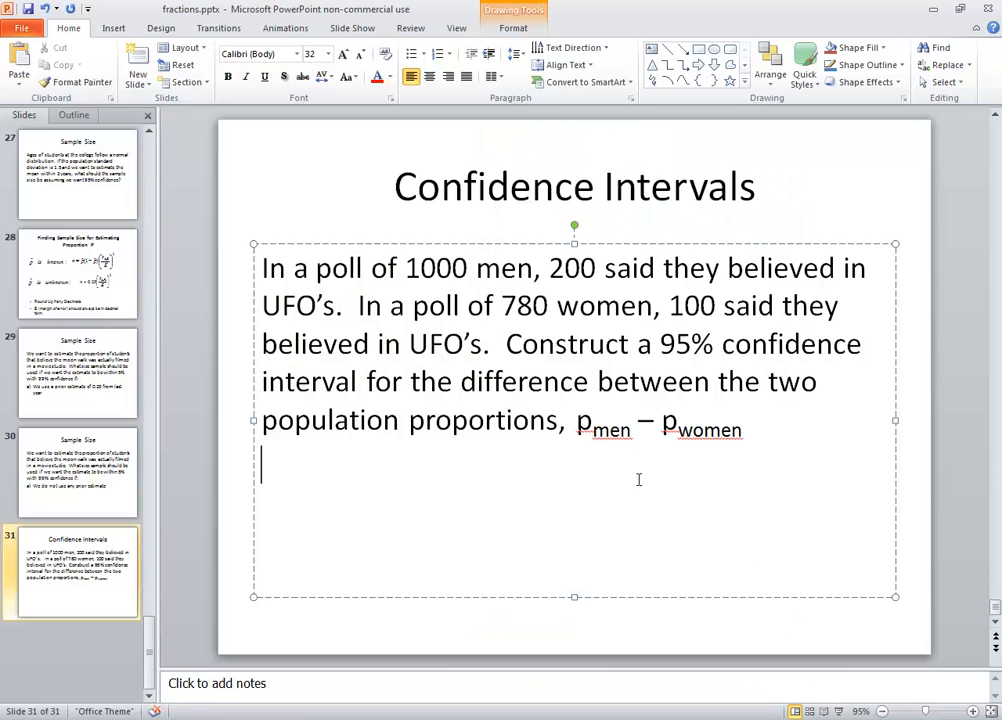
click(568, 438)
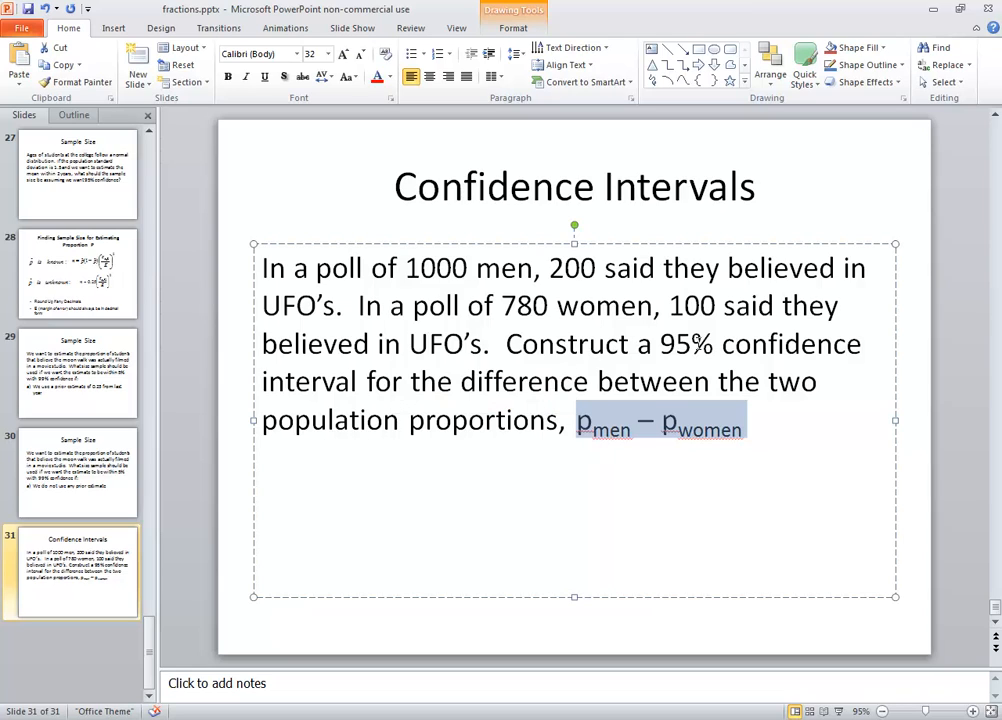
mouse_move(478, 390)
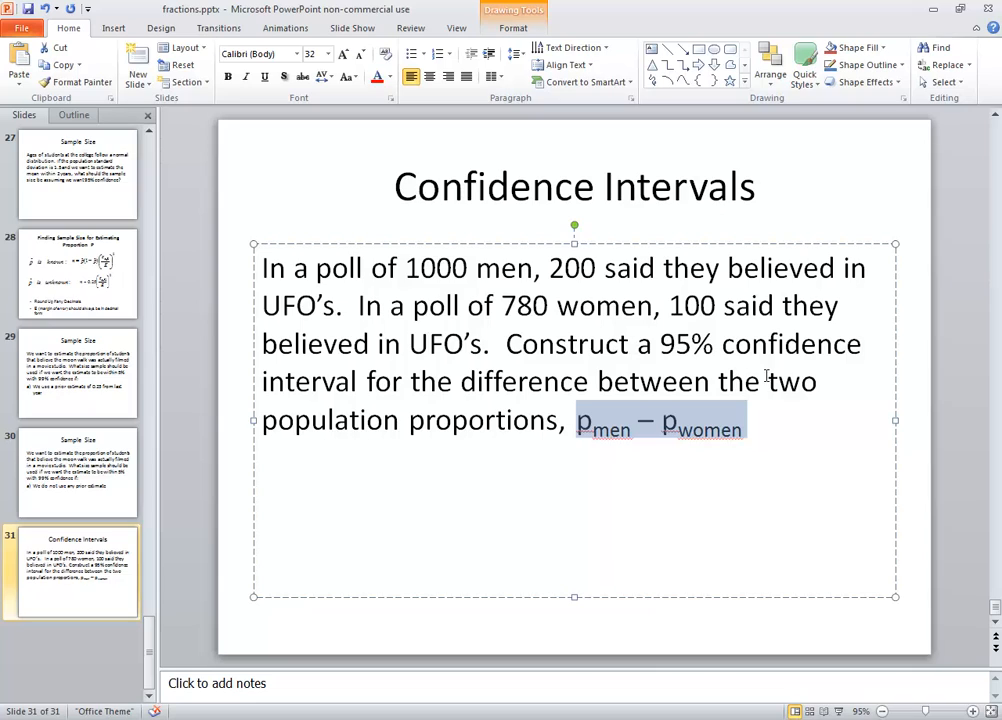
mouse_move(776, 400)
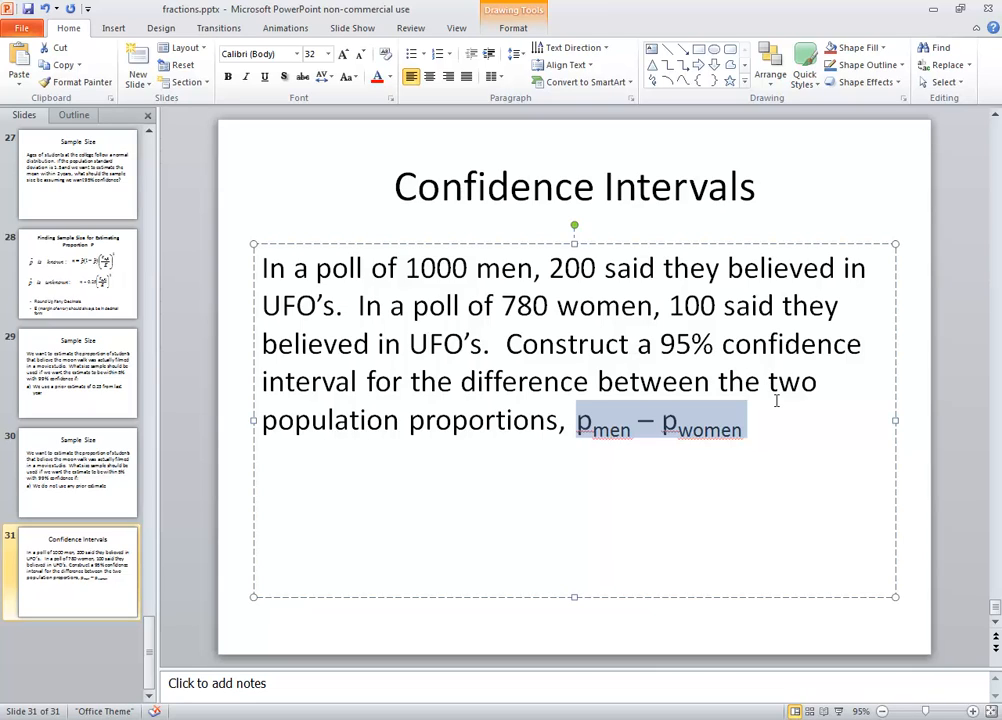
mouse_move(676, 370)
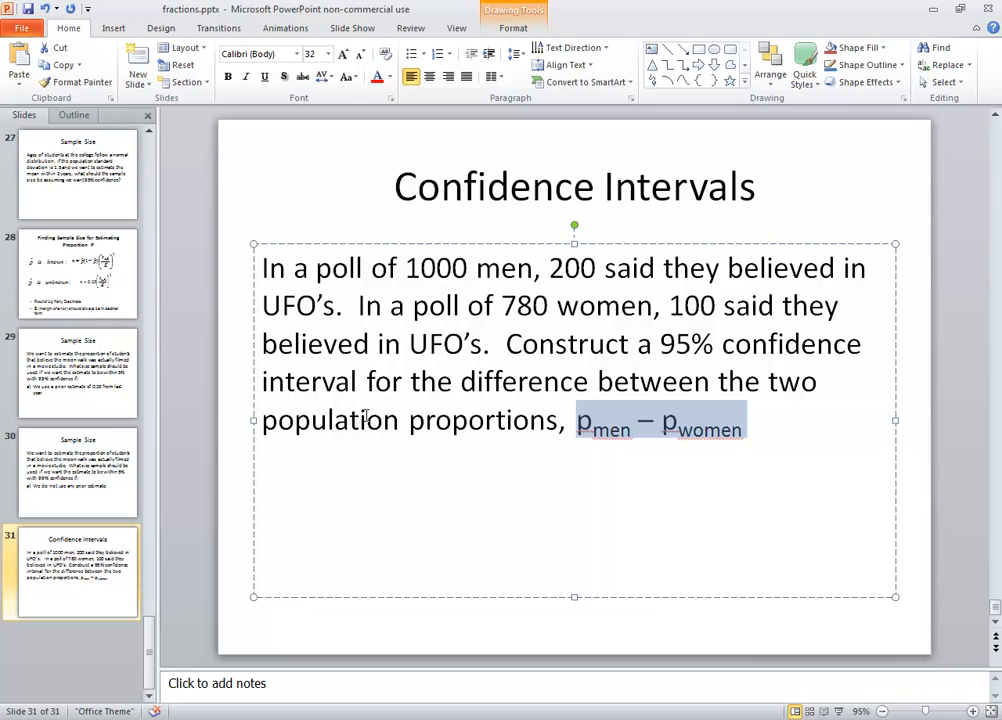
mouse_move(760, 390)
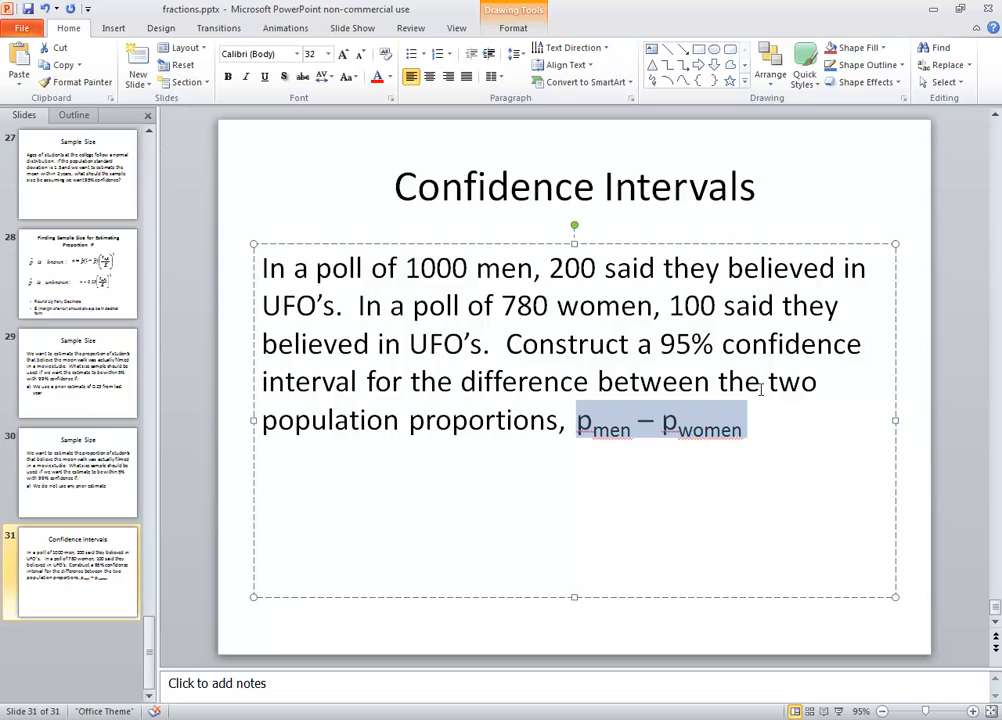
mouse_move(640, 428)
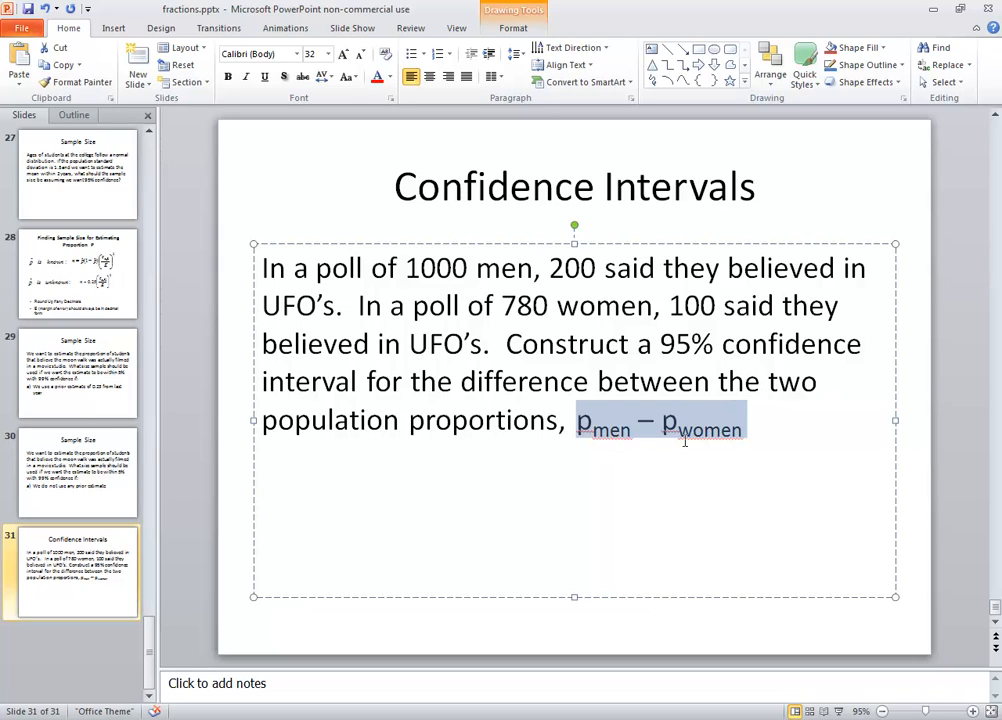
click(784, 430)
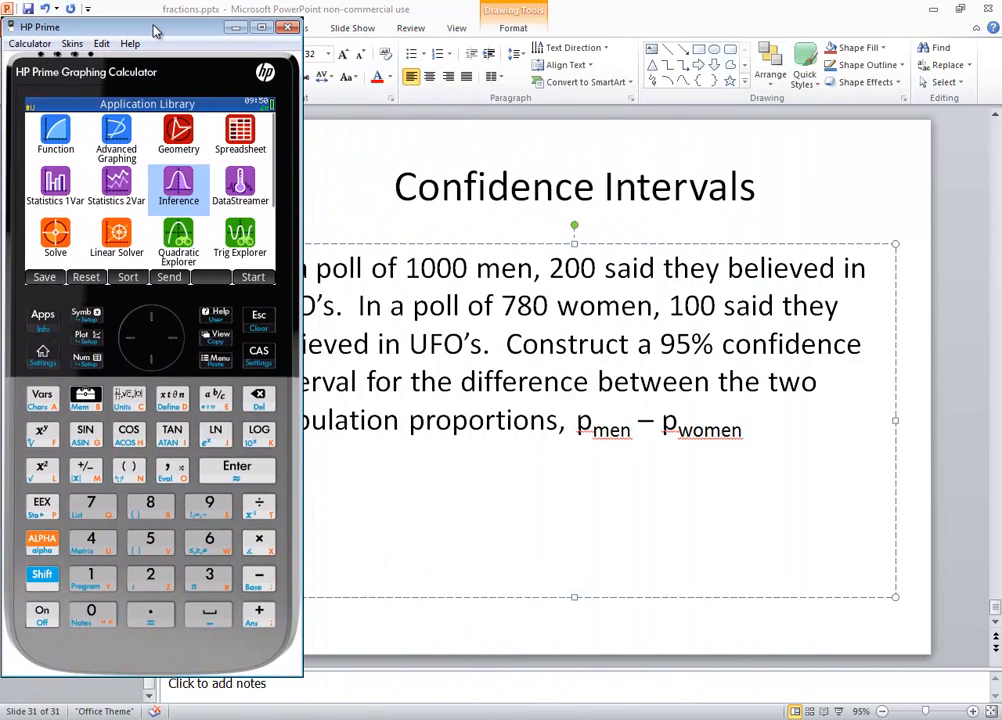
mouse_move(334, 252)
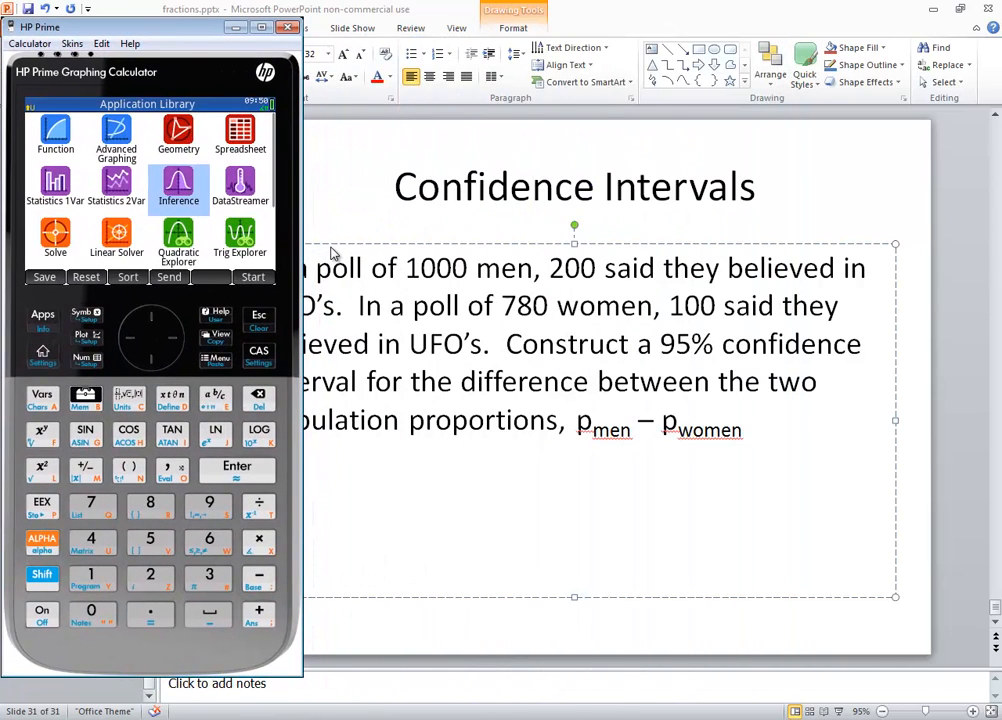